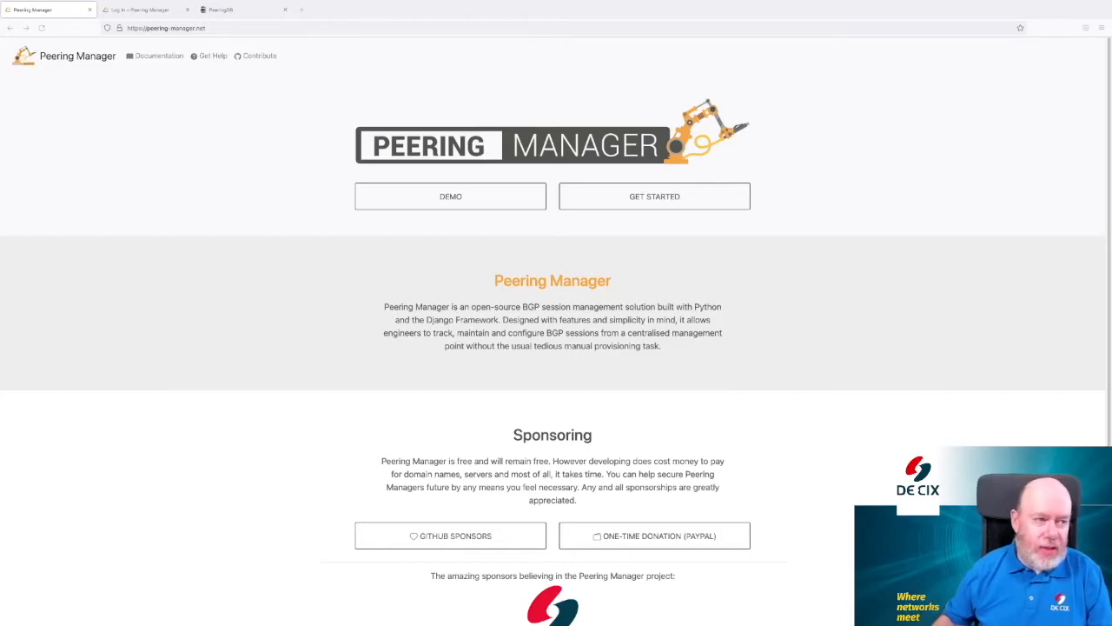
pyautogui.moveTo(536, 443)
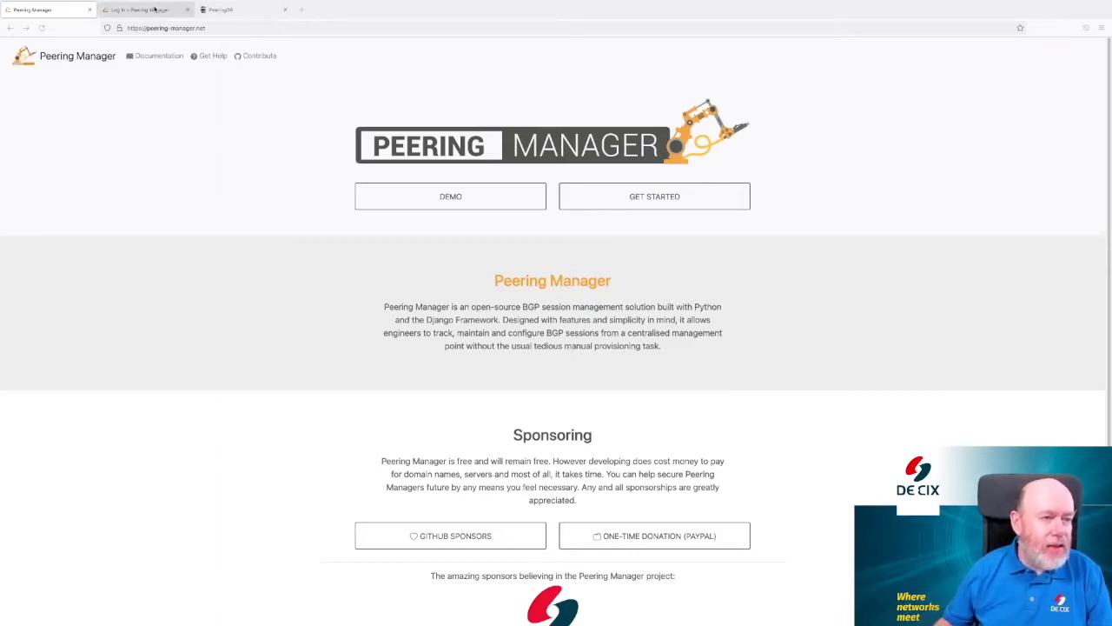
# Step: Log in to Peering Manager from the log-in tab using the saved credentials
pyautogui.click(144, 9)
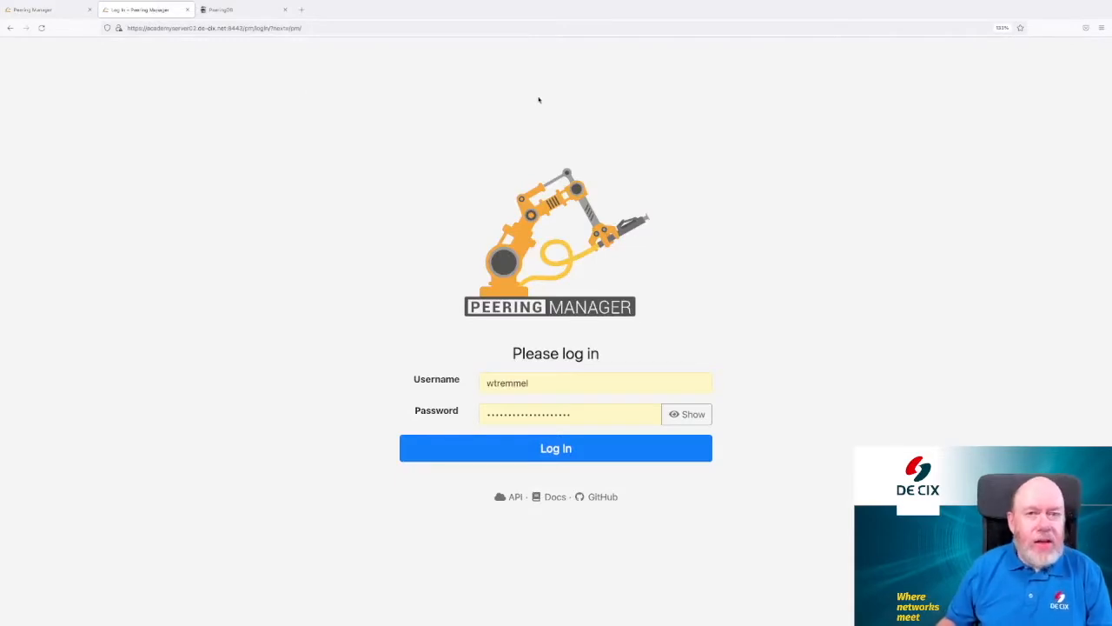
pyautogui.moveTo(643, 146)
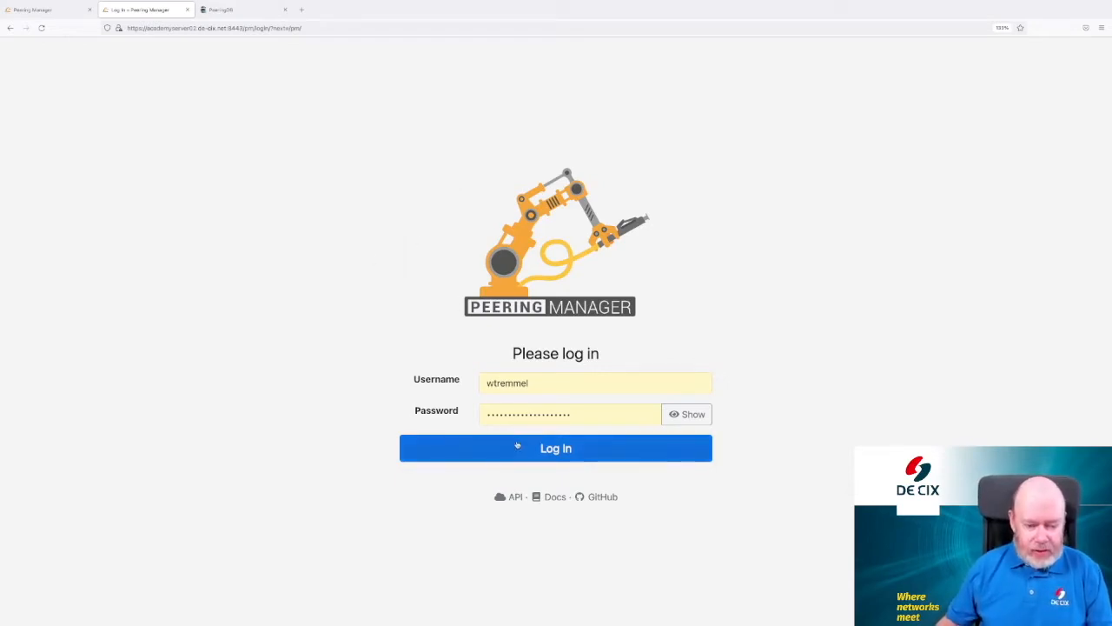
pyautogui.click(555, 447)
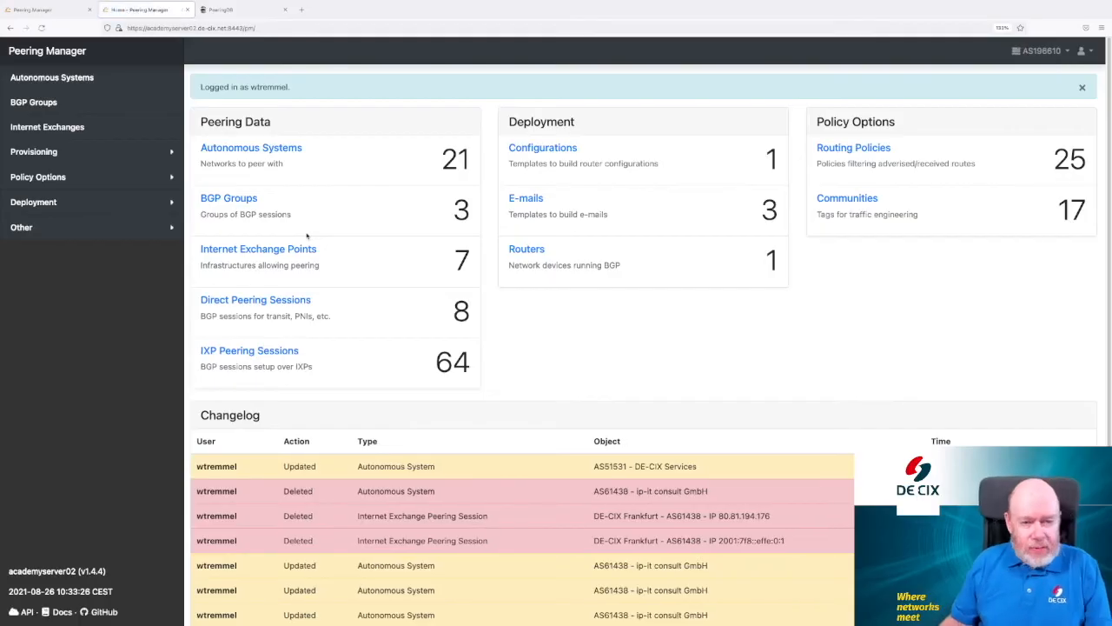
pyautogui.moveTo(755, 305)
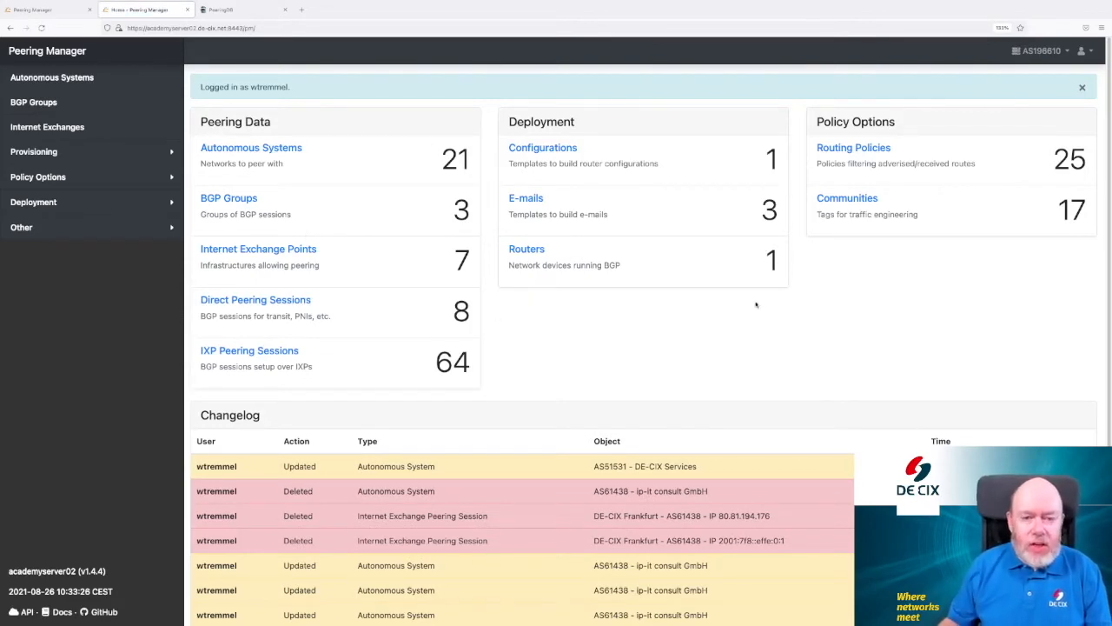
pyautogui.moveTo(626, 337)
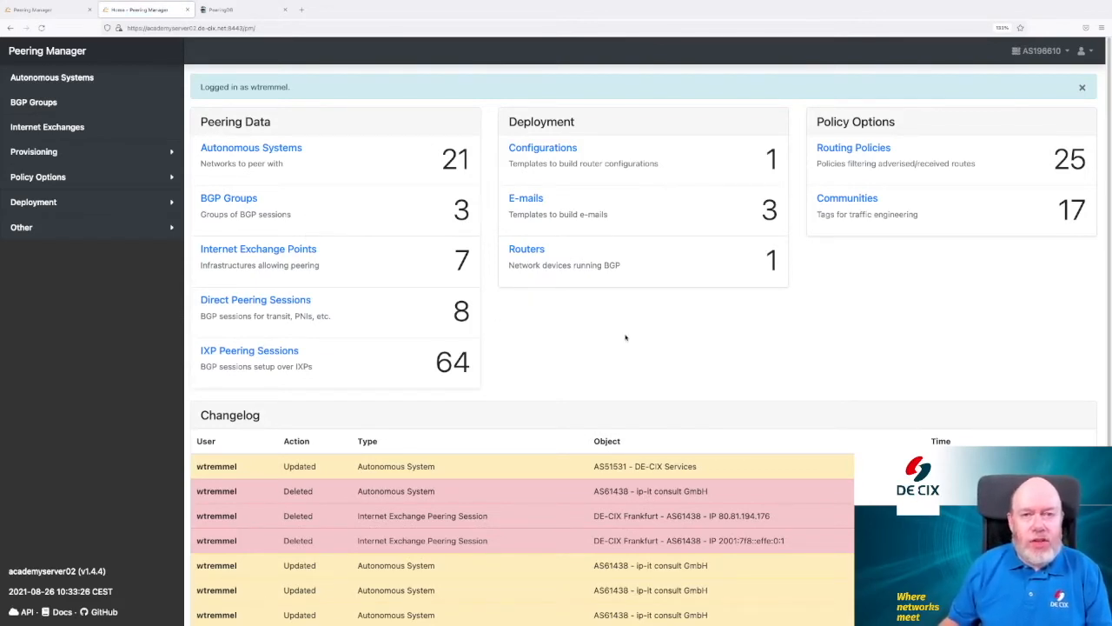
pyautogui.moveTo(636, 346)
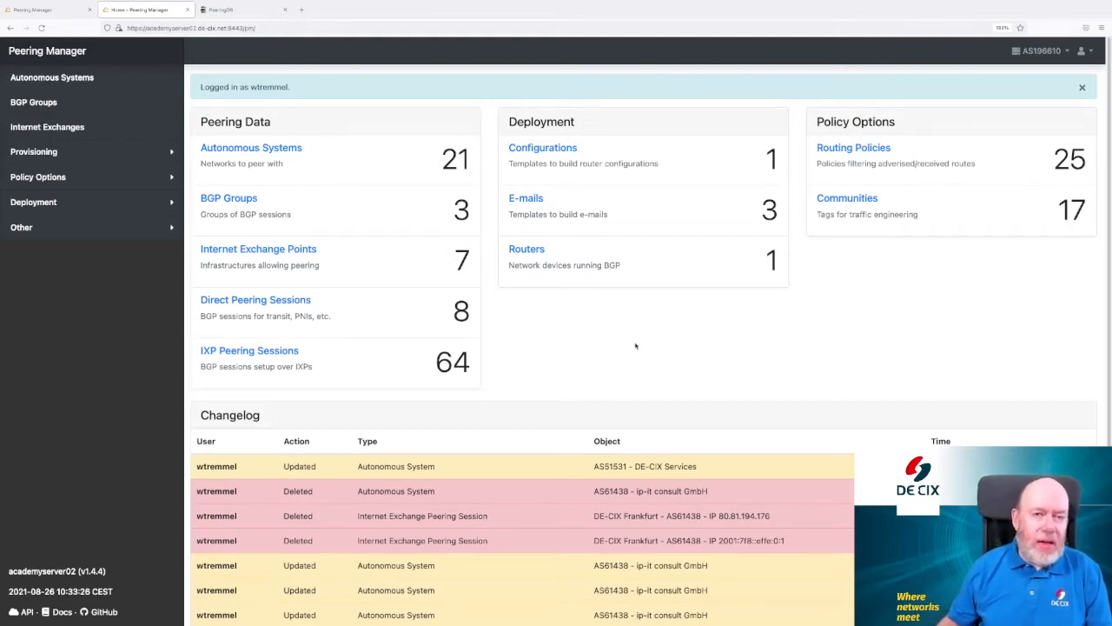
pyautogui.moveTo(627, 337)
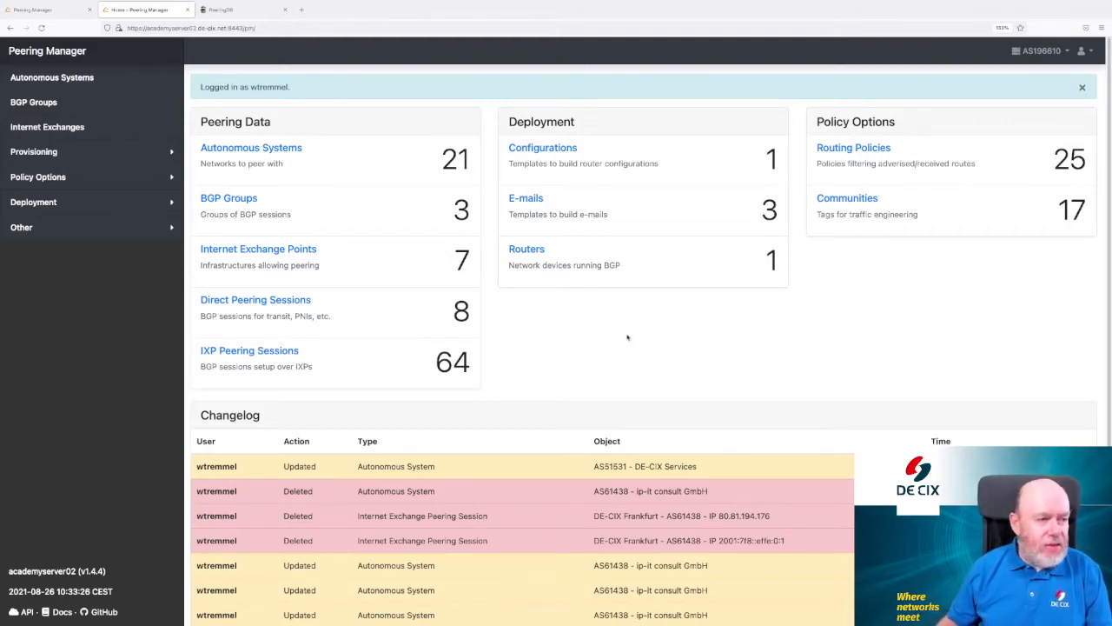
# Step: Open the DE-CIX Frankfurt internet exchange to list its available peers
pyautogui.click(47, 127)
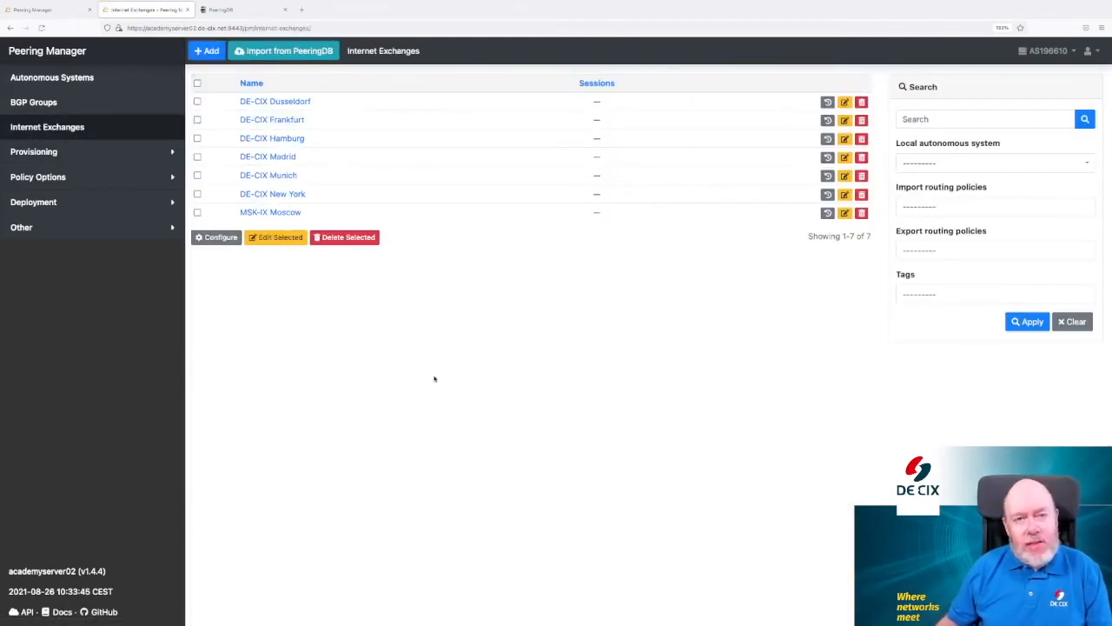
pyautogui.moveTo(469, 408)
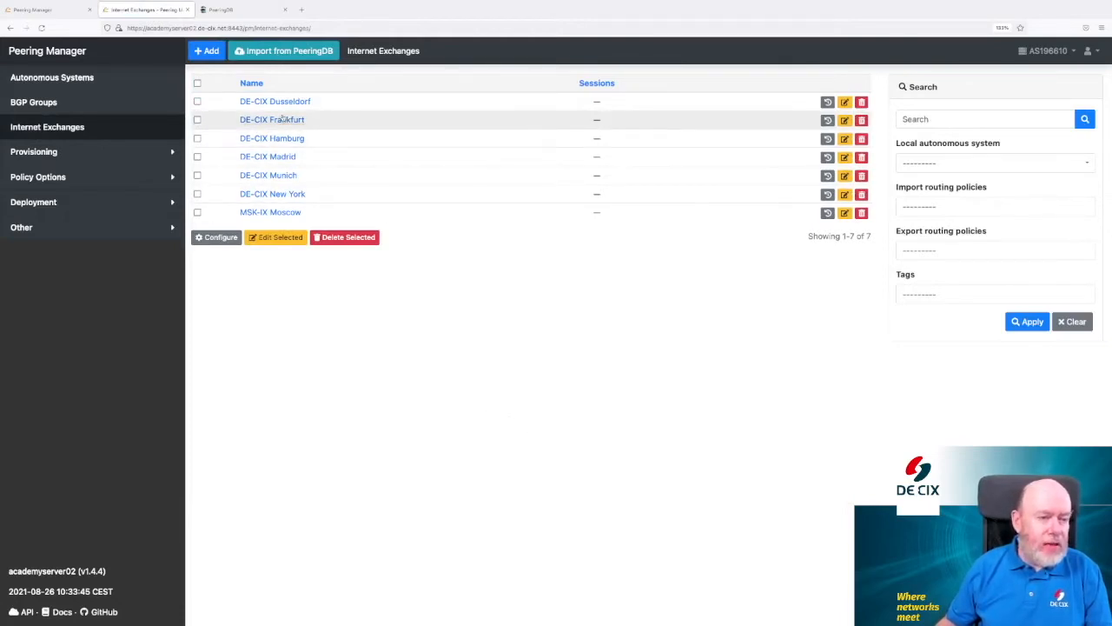
pyautogui.click(272, 119)
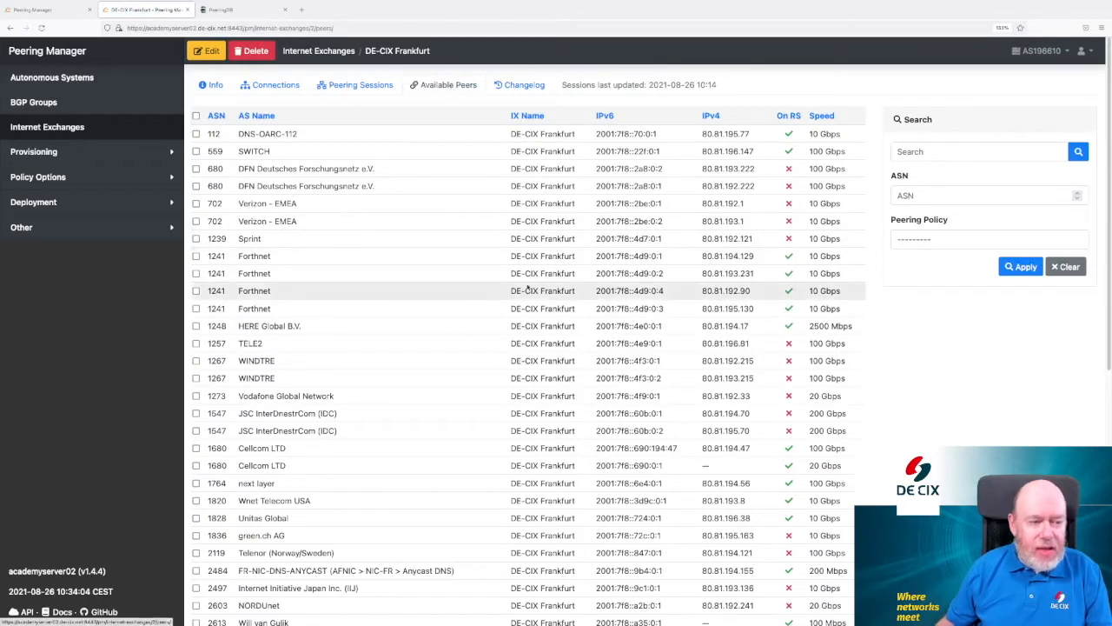
pyautogui.moveTo(364, 342)
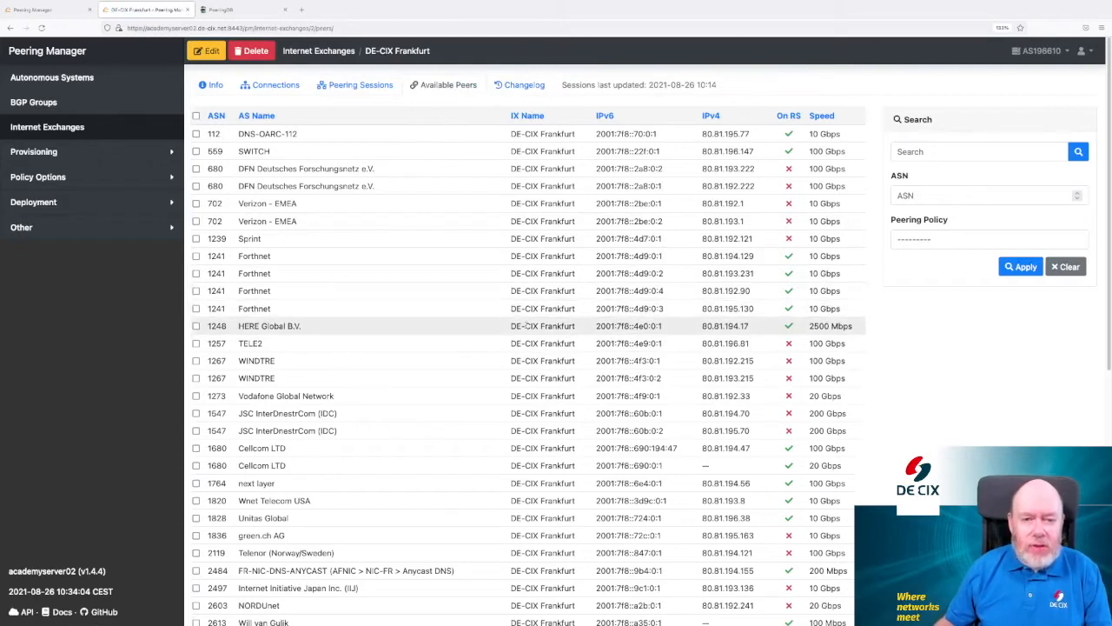
pyautogui.moveTo(355, 150)
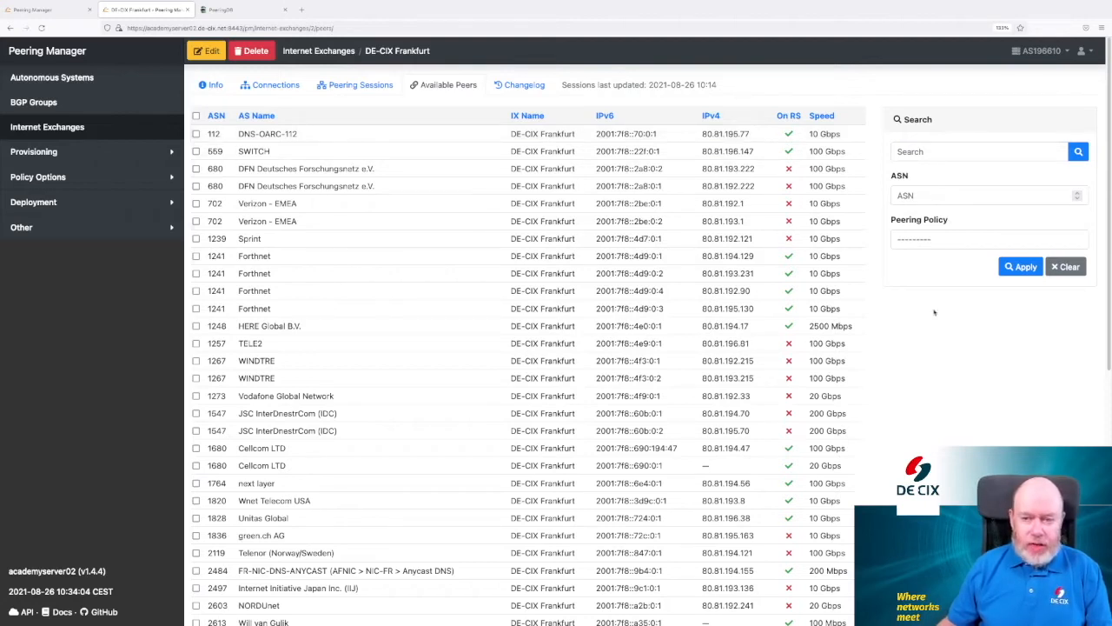
# Step: Filter DE-CIX Frankfurt's available peers by Open peering policy and ASN 61438
pyautogui.click(988, 239)
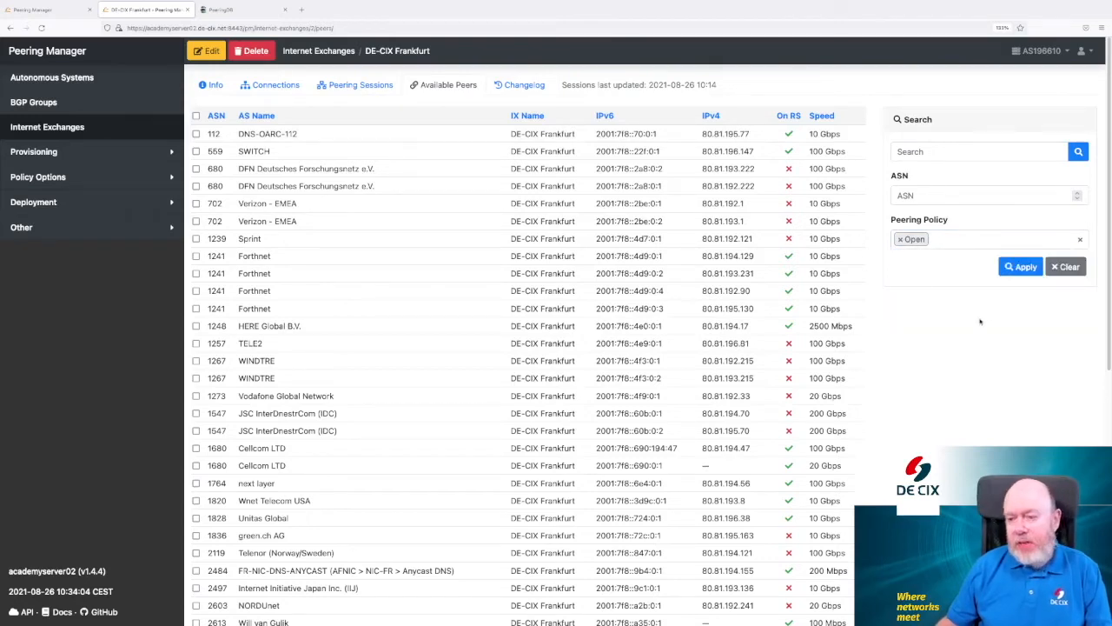
pyautogui.click(1020, 266)
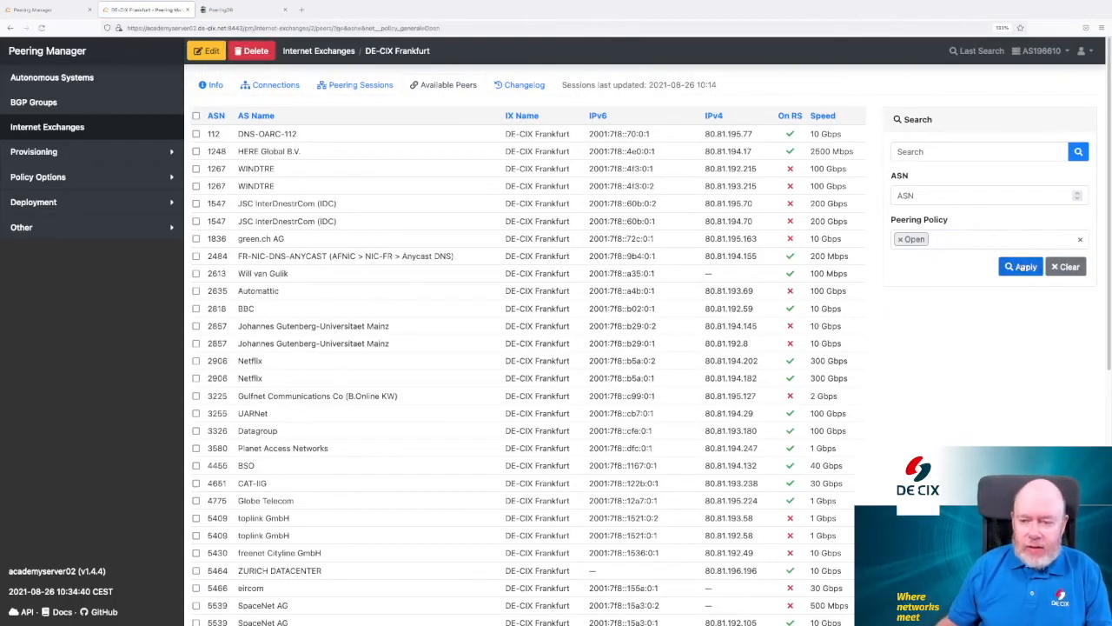
pyautogui.moveTo(377, 221)
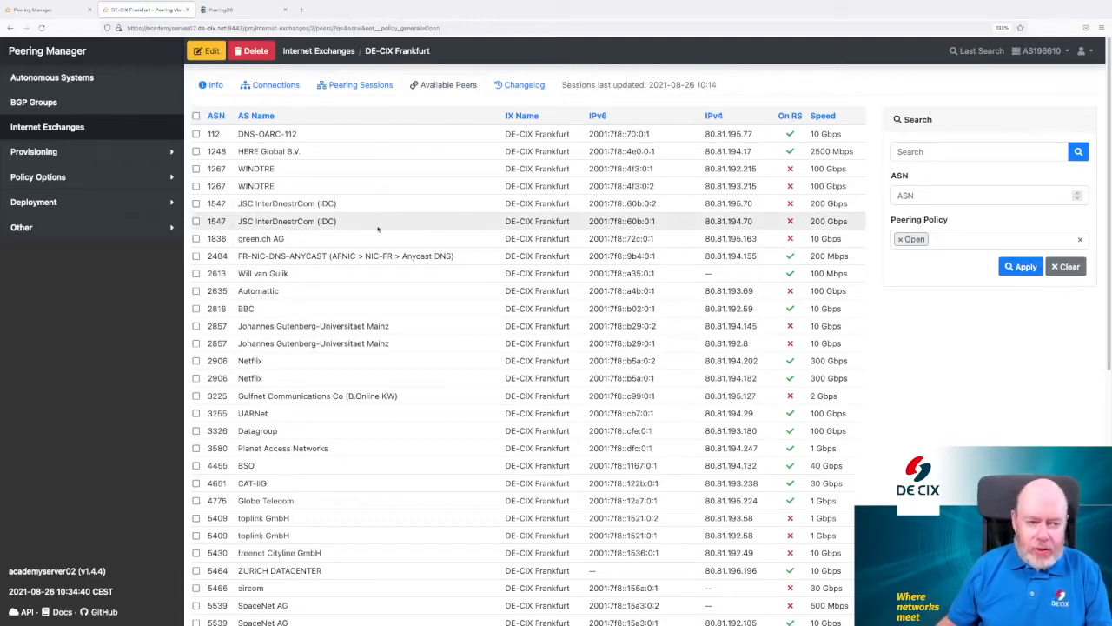
pyautogui.click(986, 195)
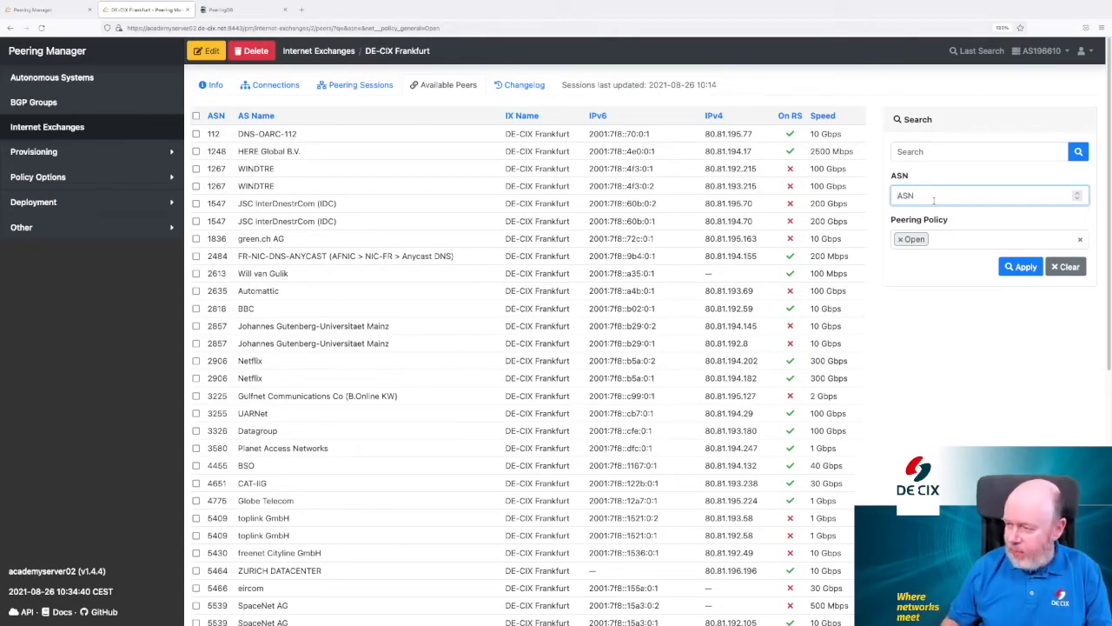
pyautogui.write('61')
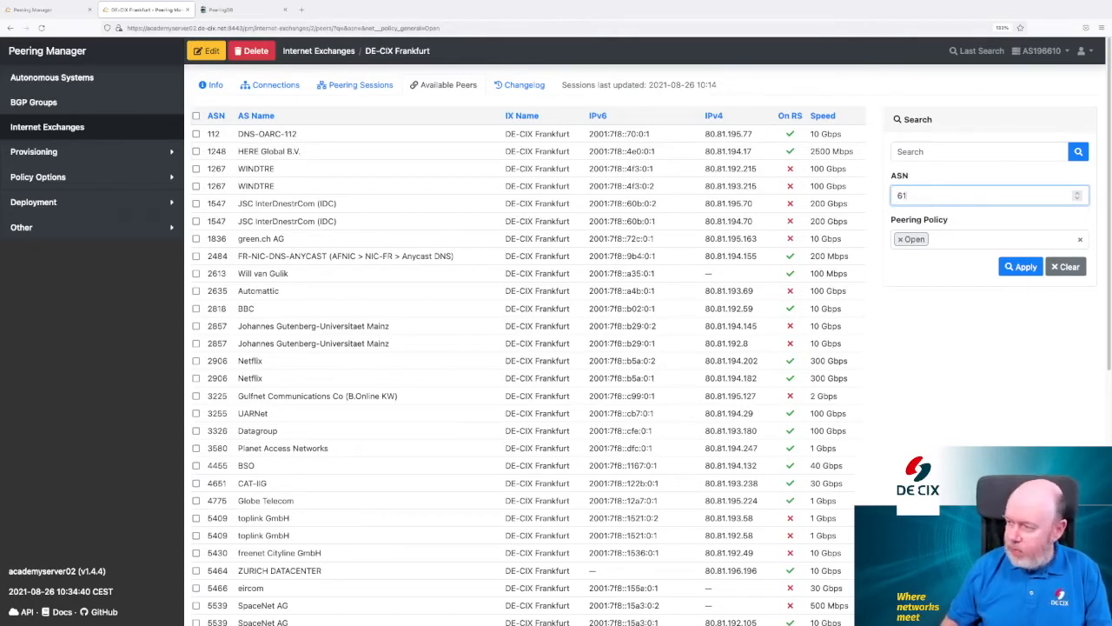
pyautogui.write('438')
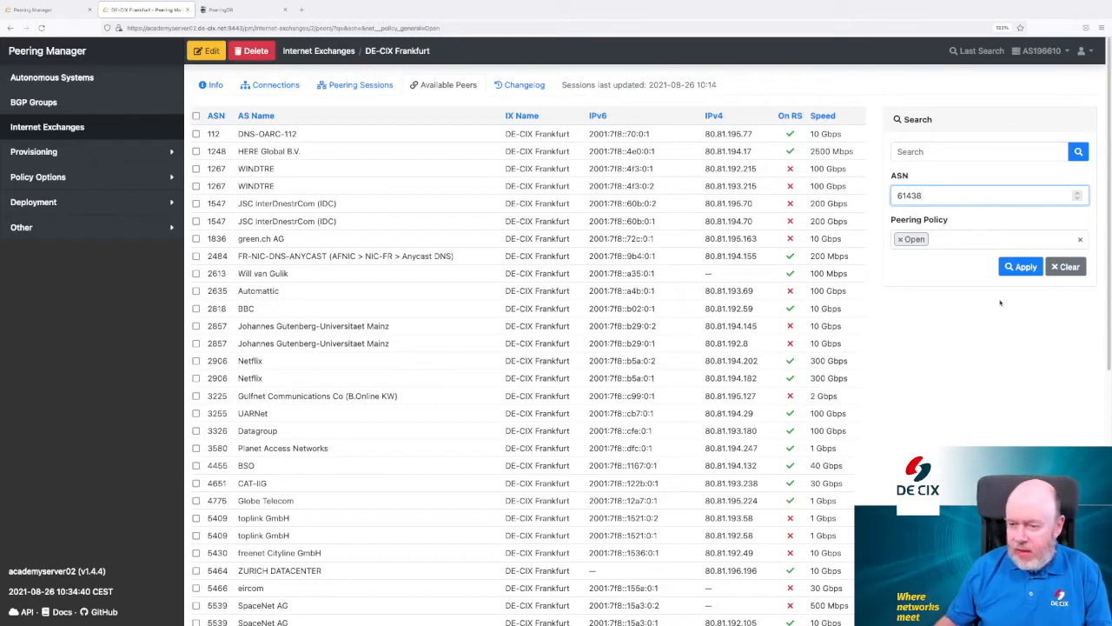
pyautogui.click(1020, 266)
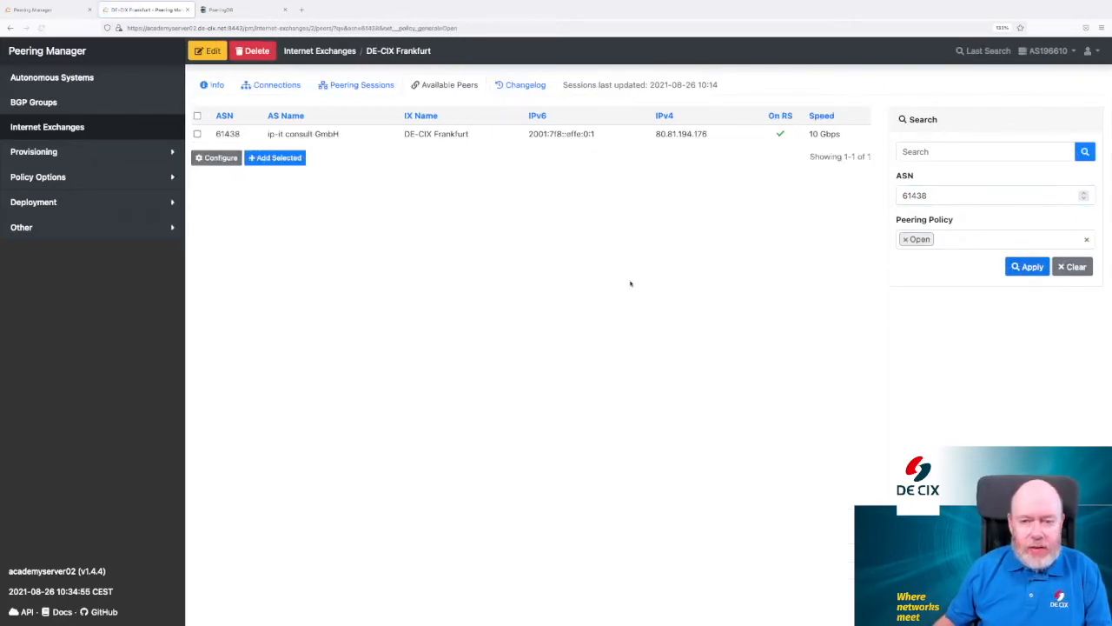
pyautogui.moveTo(428, 259)
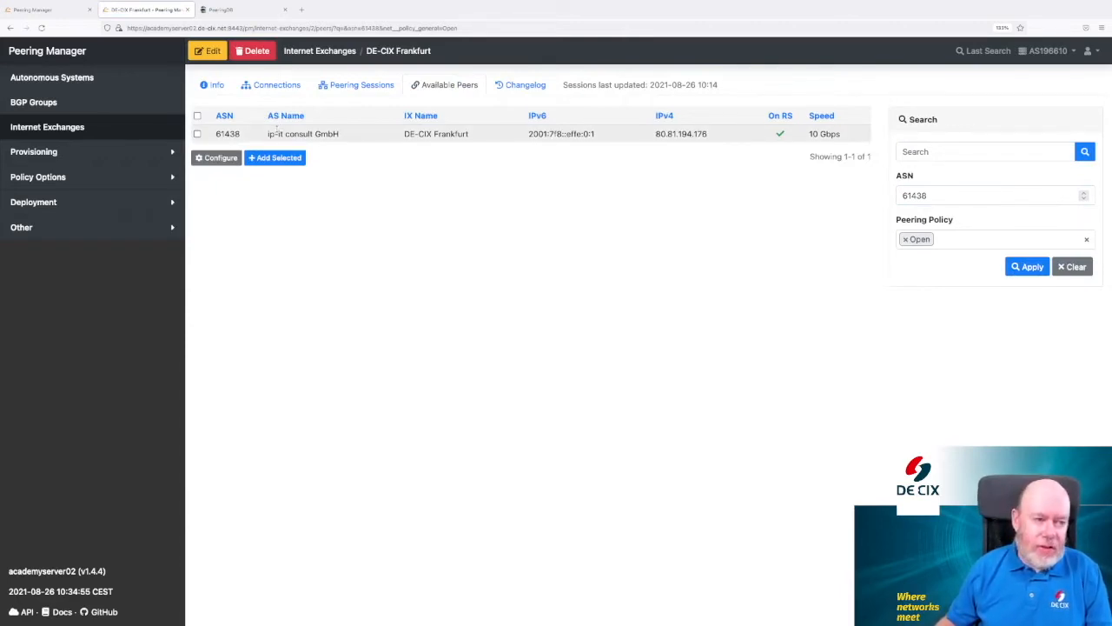
# Step: Select AS61438 ip-it consult GmbH and add it for session import
pyautogui.click(197, 133)
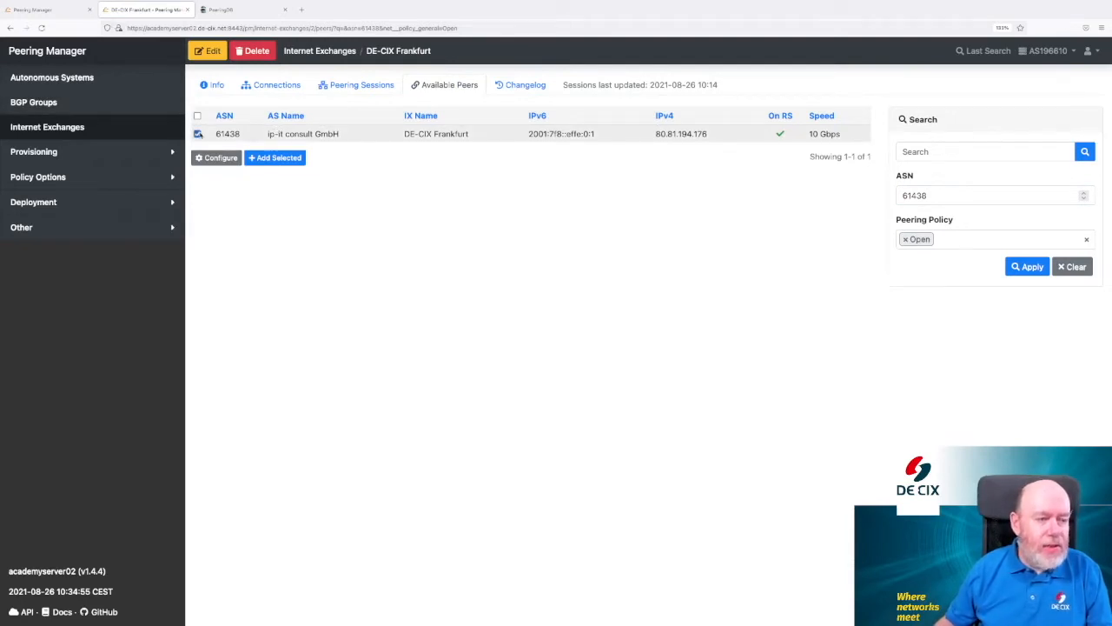
pyautogui.click(197, 133)
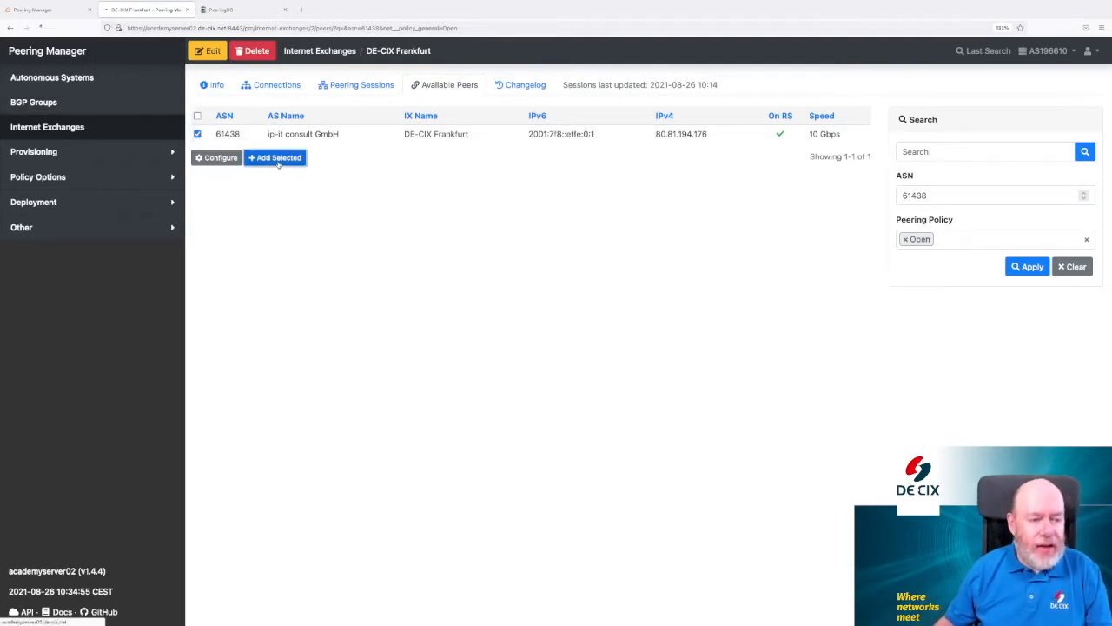
pyautogui.click(275, 158)
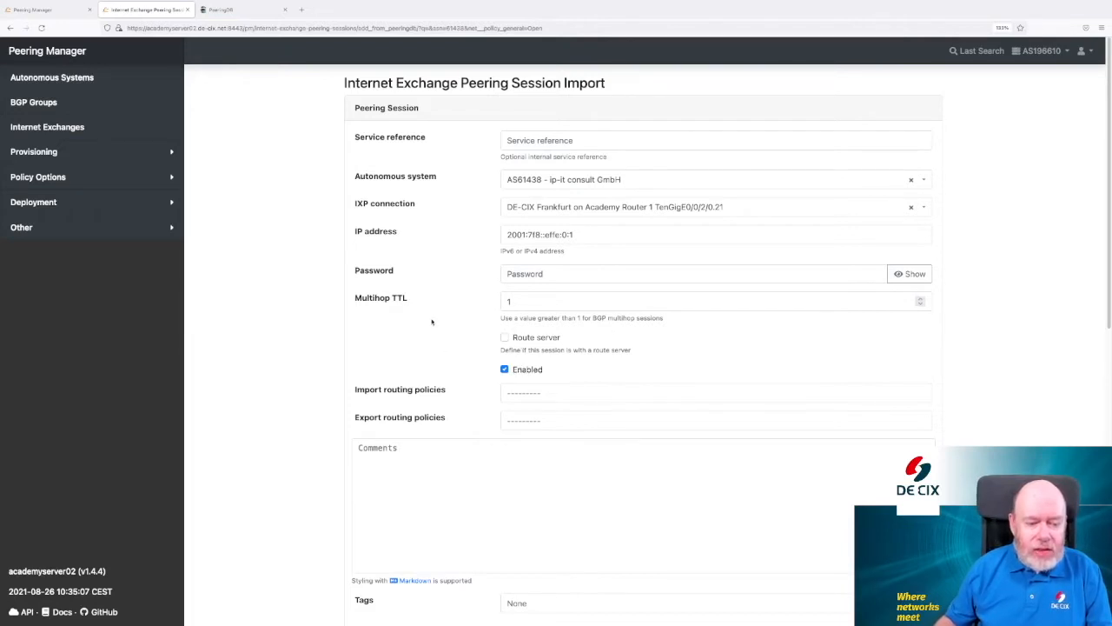
# Step: Give IPv6 private-peering-in/out policies and IPv4 private-peering-in import, then import both sessions
pyautogui.scroll(-3)
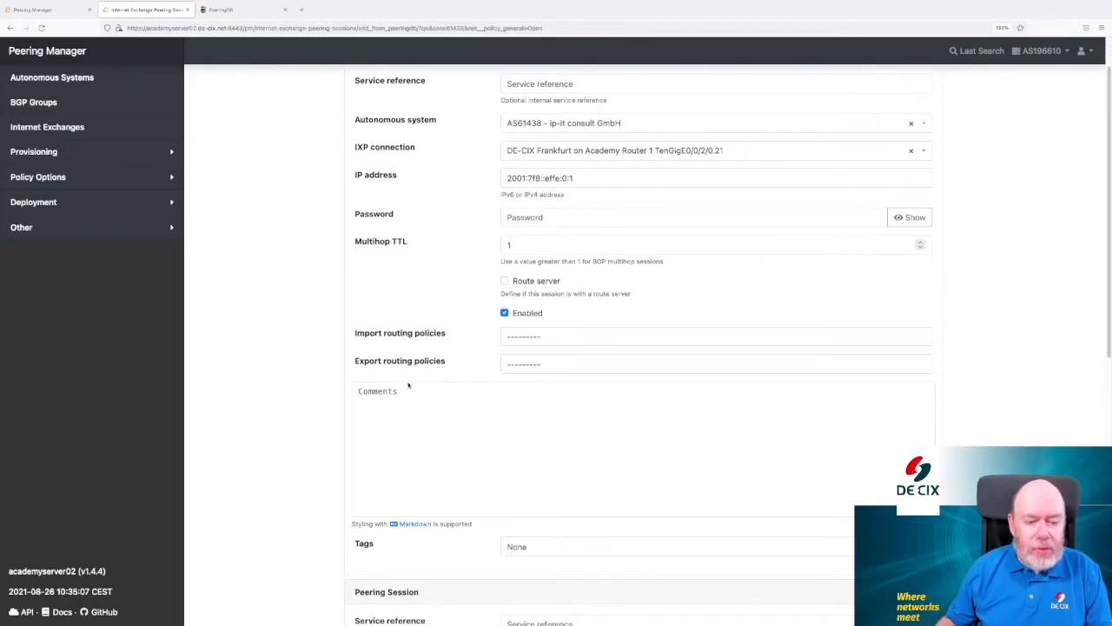
pyautogui.click(713, 336)
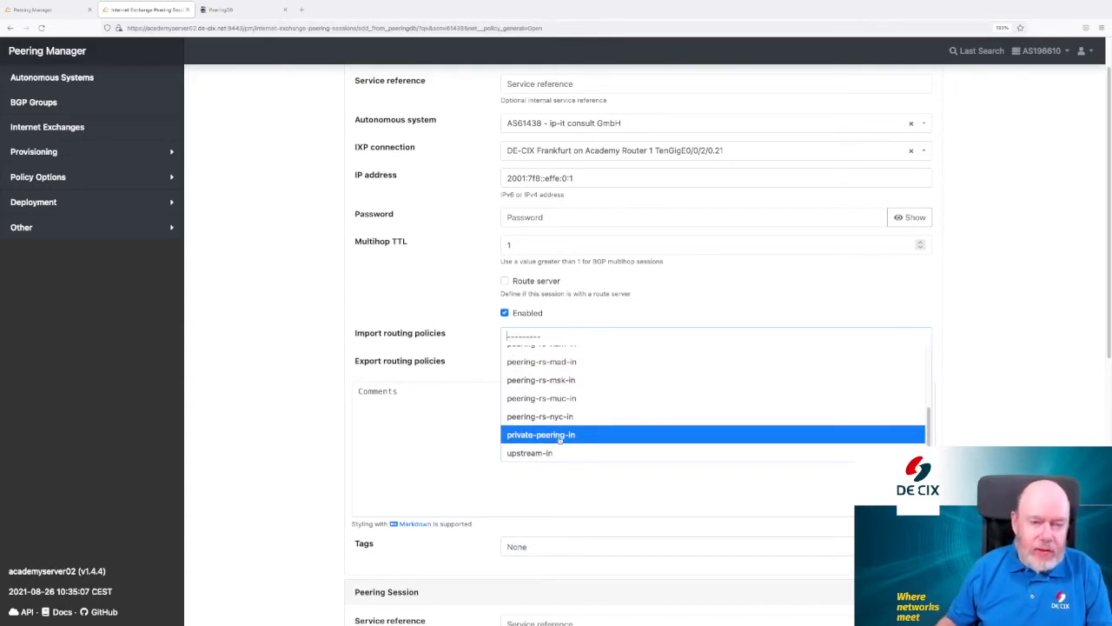
pyautogui.click(541, 435)
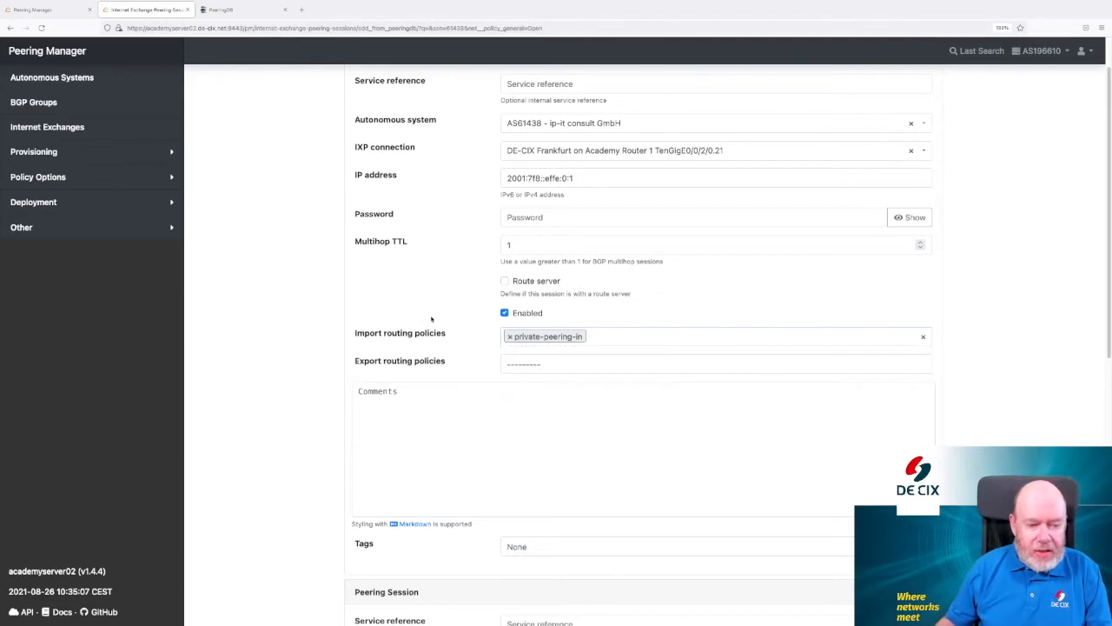
pyautogui.click(714, 363)
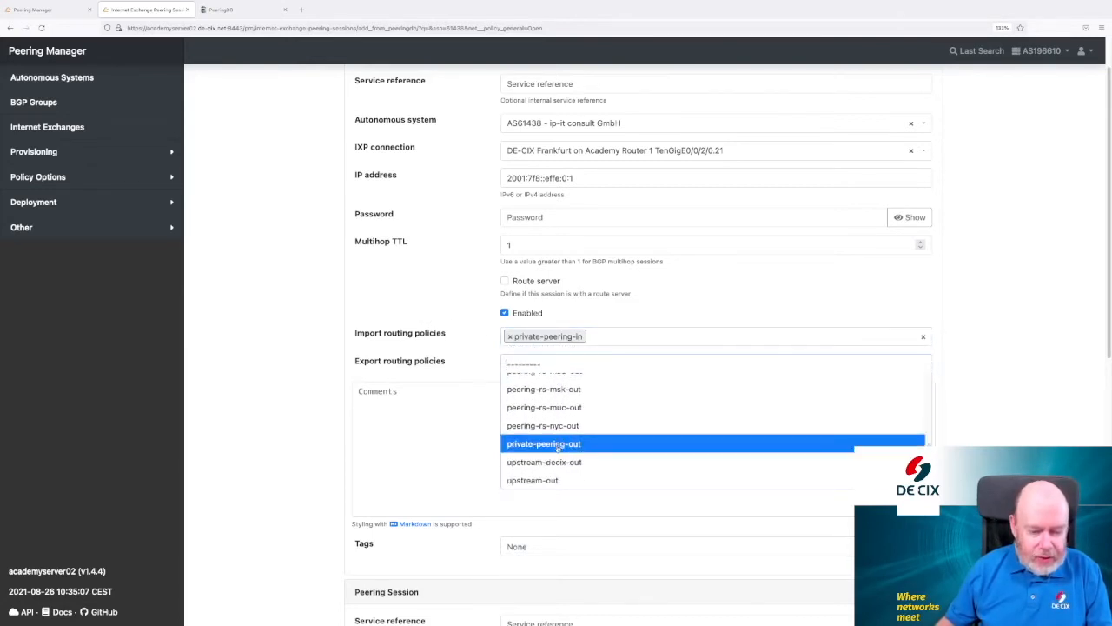
pyautogui.click(543, 443)
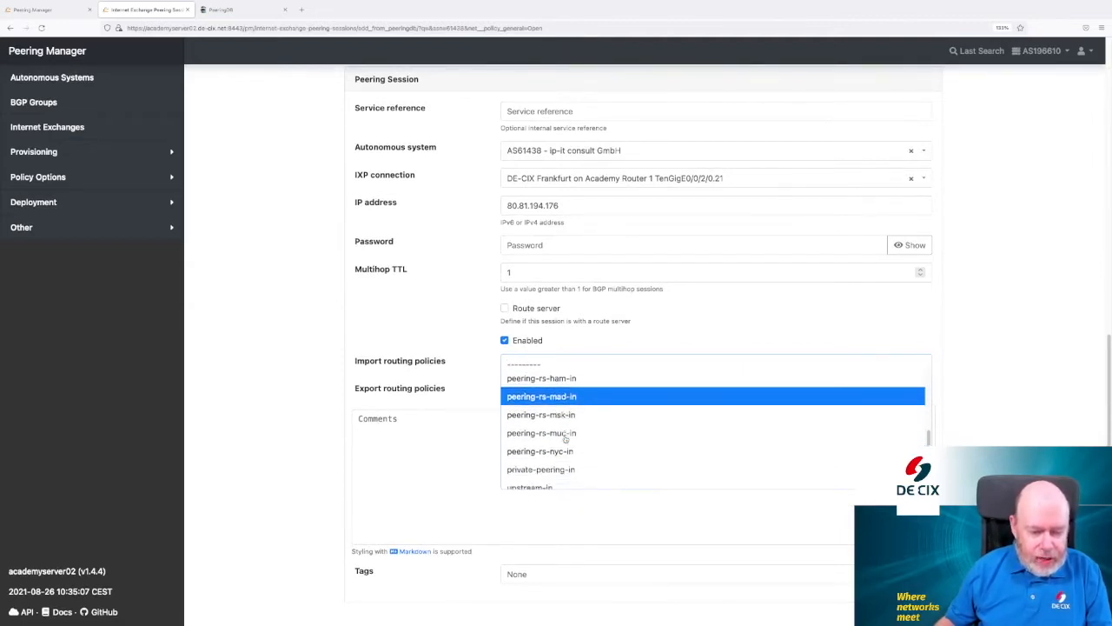
pyautogui.click(540, 469)
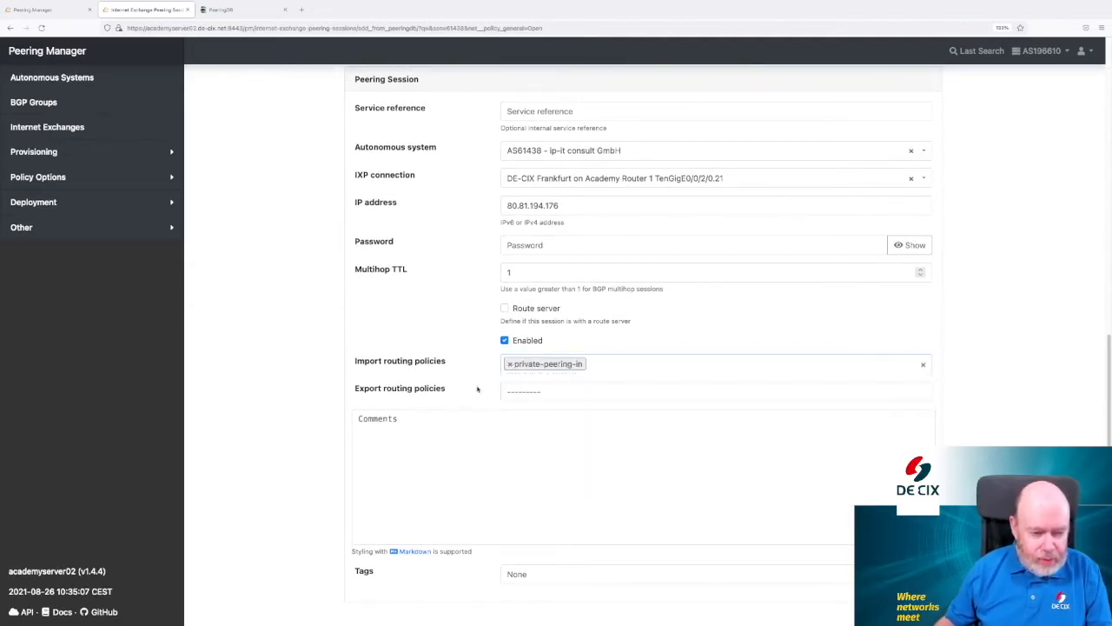
pyautogui.click(712, 391)
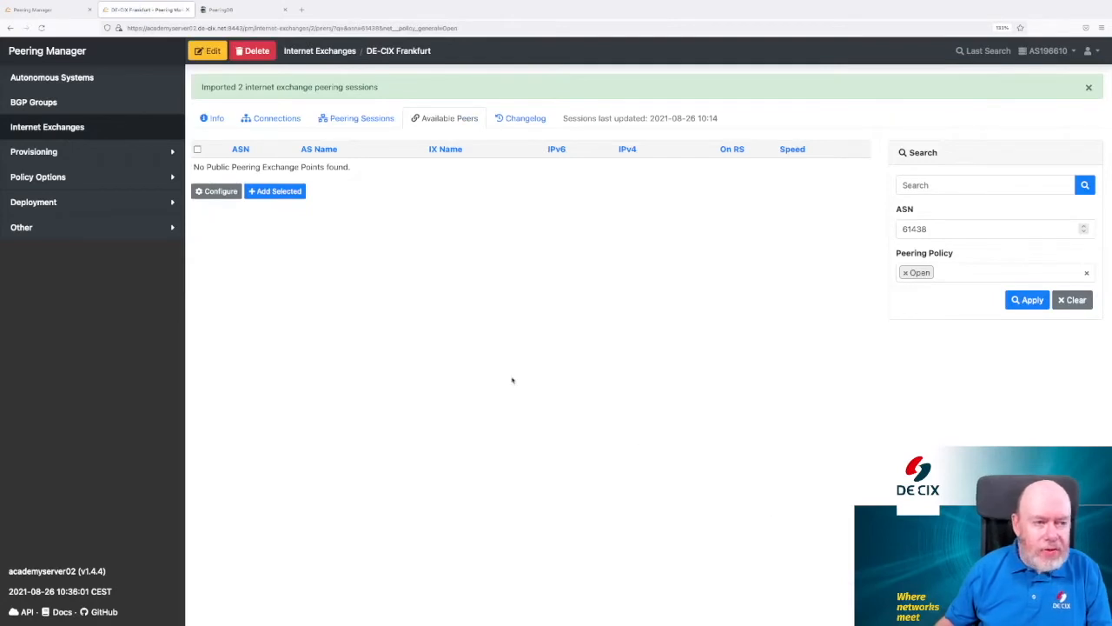
pyautogui.moveTo(240, 139)
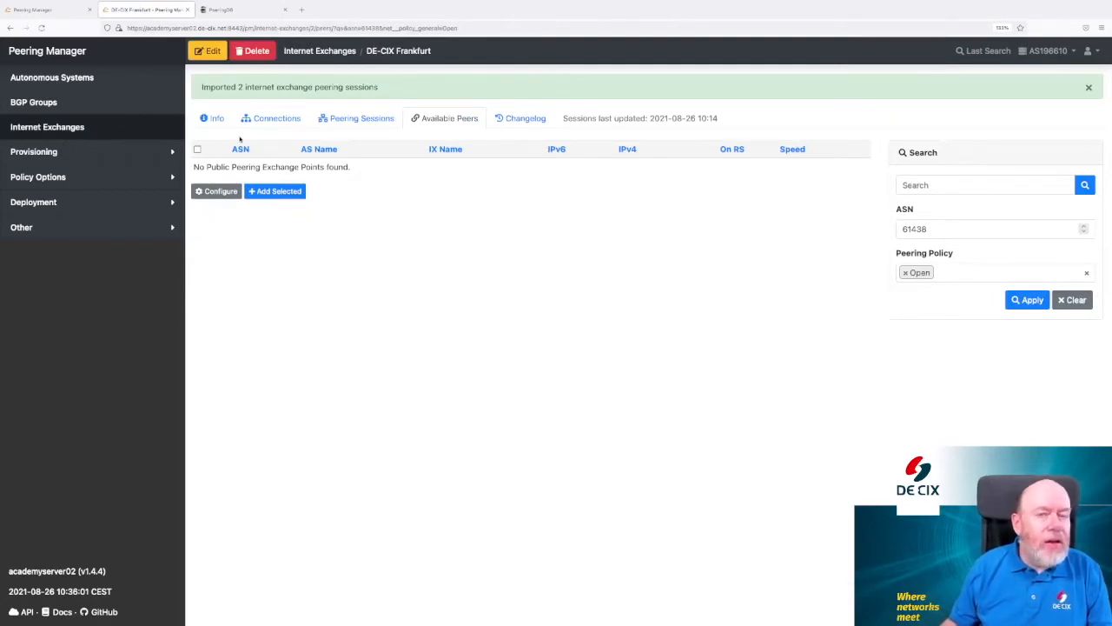
pyautogui.moveTo(389, 207)
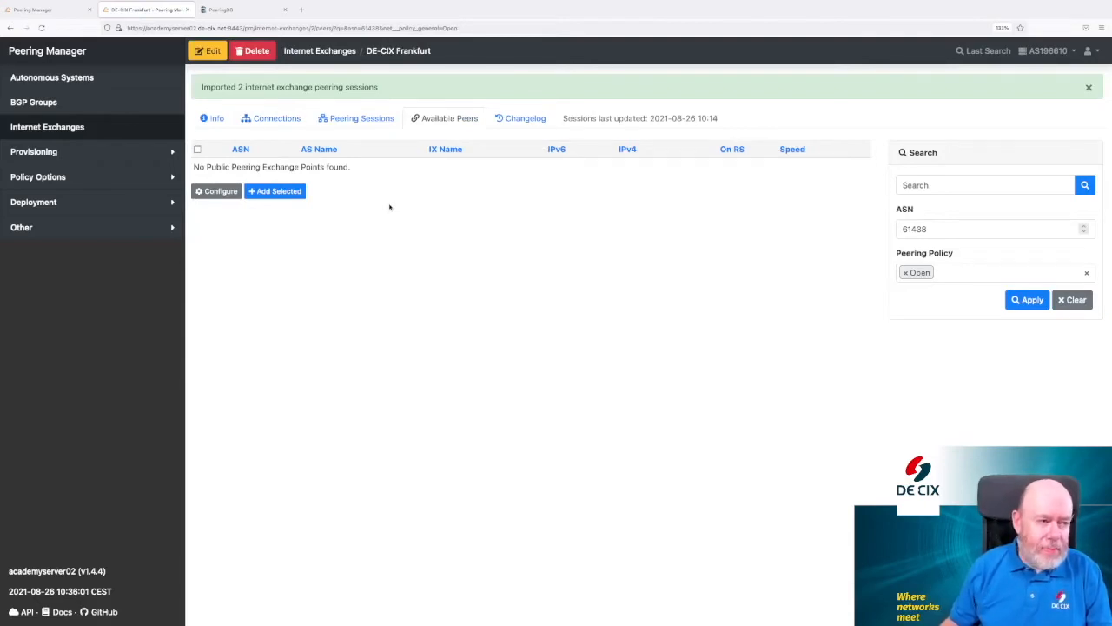
# Step: Show the Autonomous Systems list from the sidebar
pyautogui.click(51, 77)
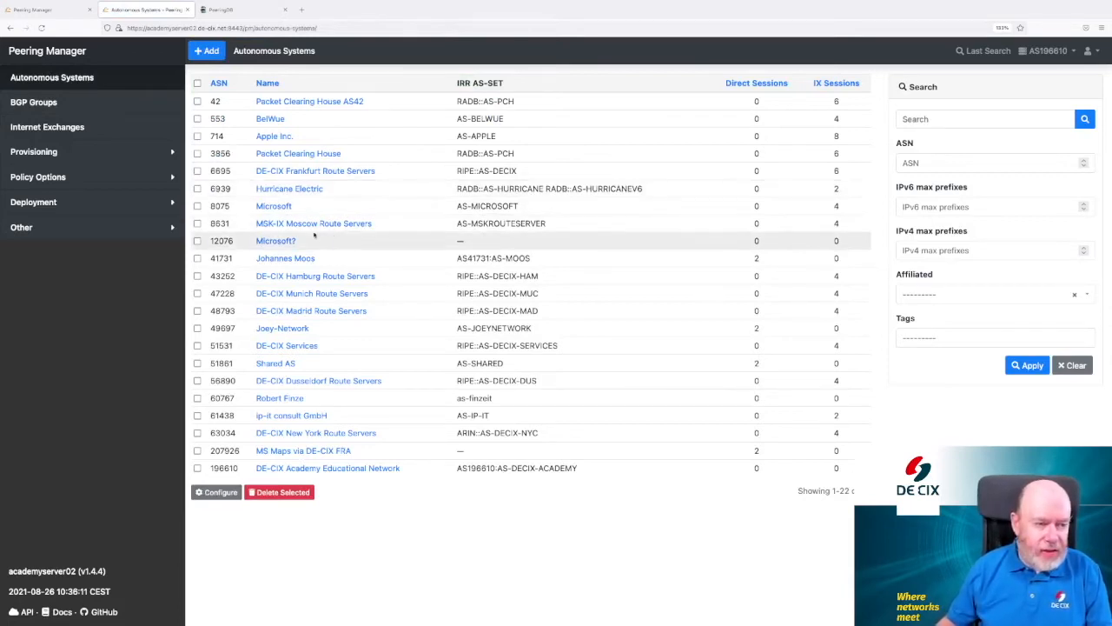
pyautogui.moveTo(295, 398)
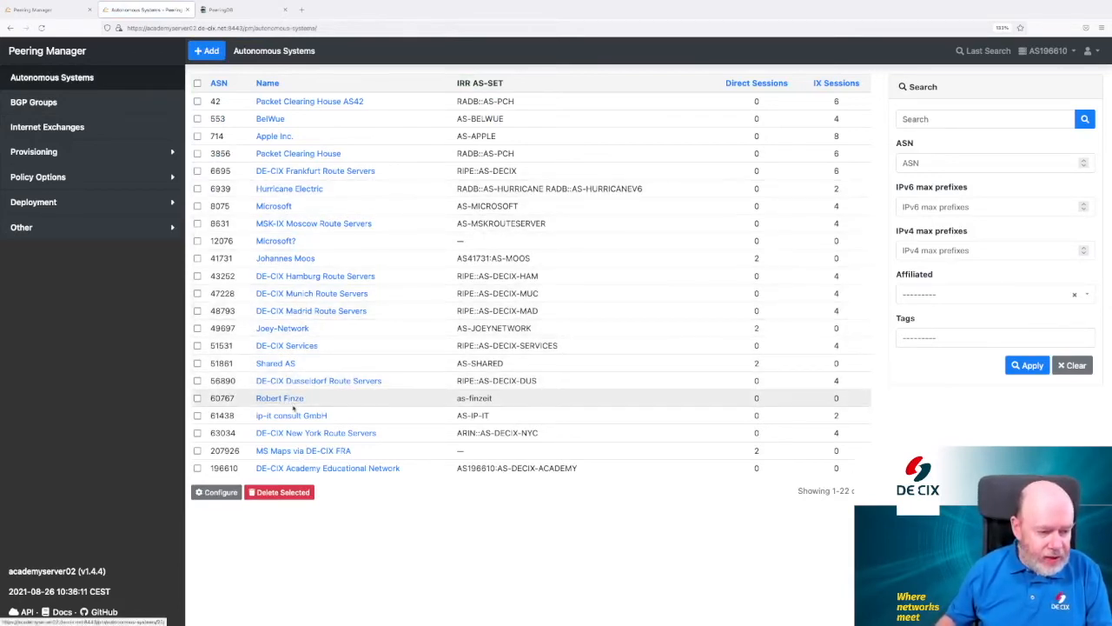
# Step: Open the AS61438 ip-it consult GmbH detail page
pyautogui.click(291, 415)
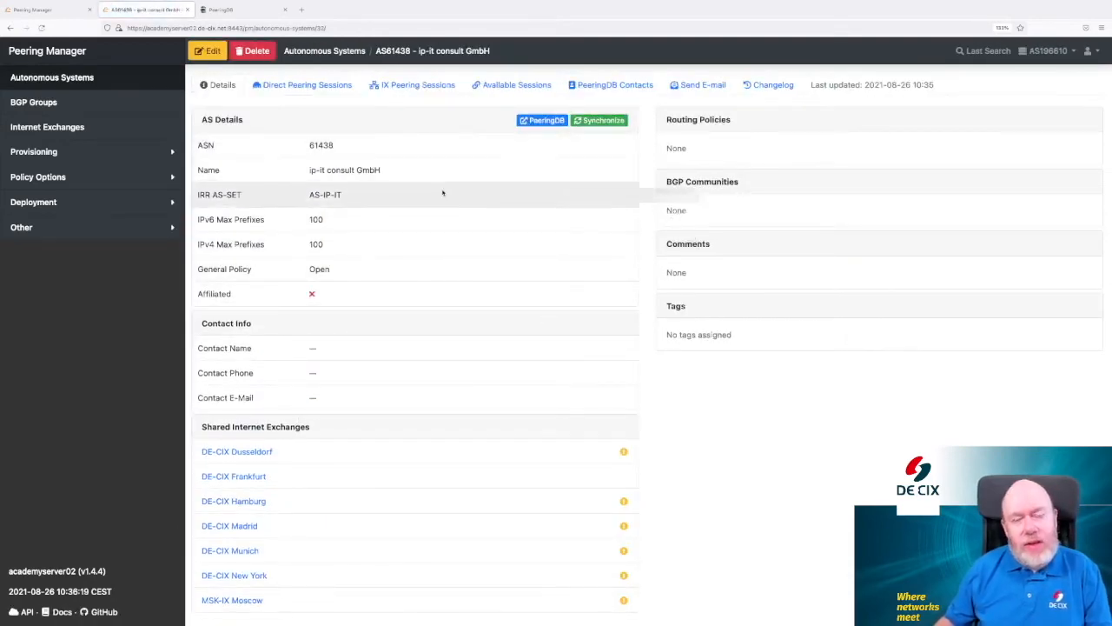
pyautogui.moveTo(442, 194)
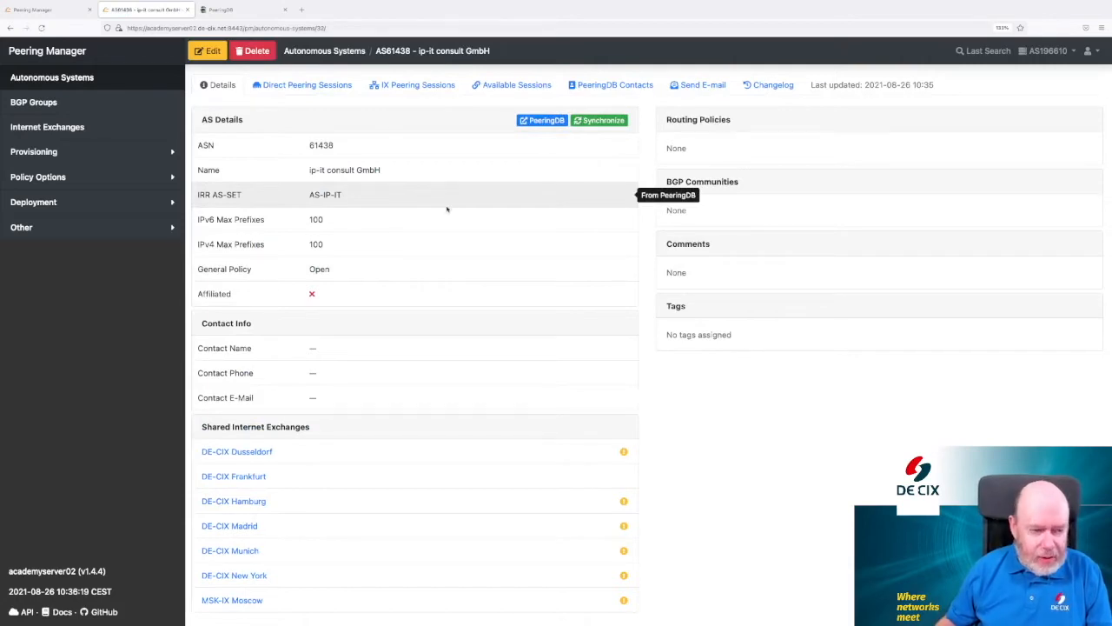
pyautogui.moveTo(369, 221)
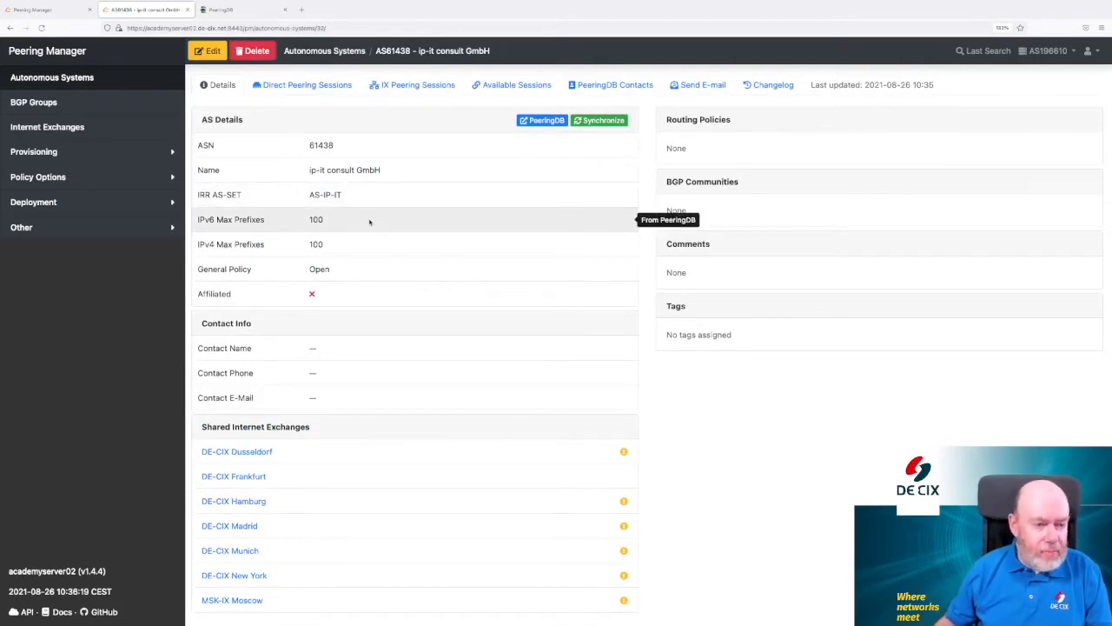
pyautogui.moveTo(374, 268)
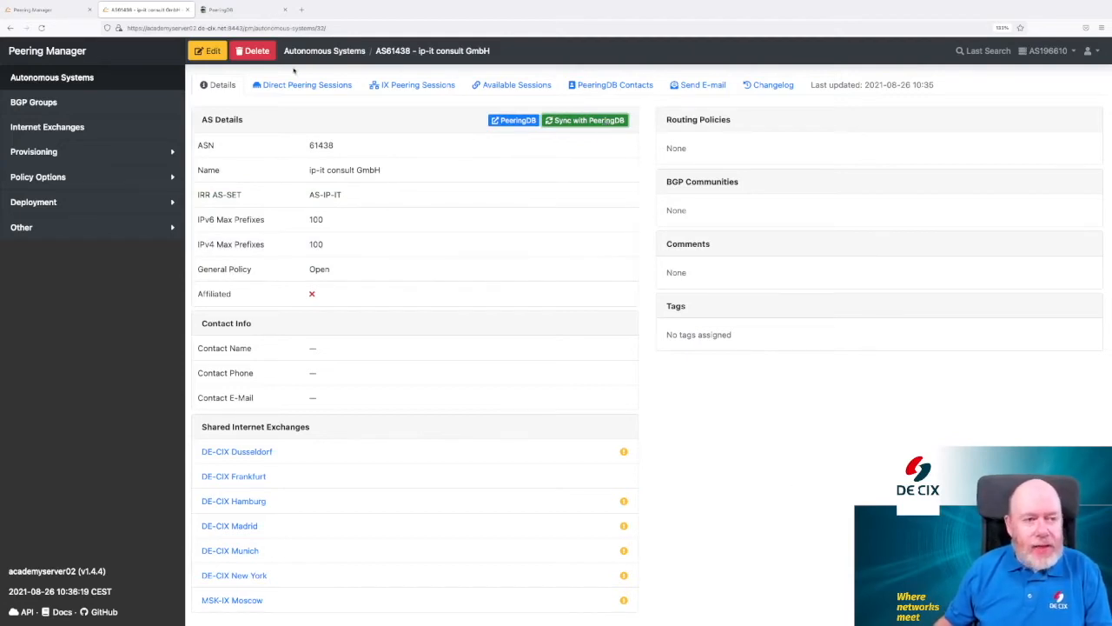
# Step: Edit AS61438, adding communities Received from Europe, Germany and Announce to Customers
pyautogui.click(207, 50)
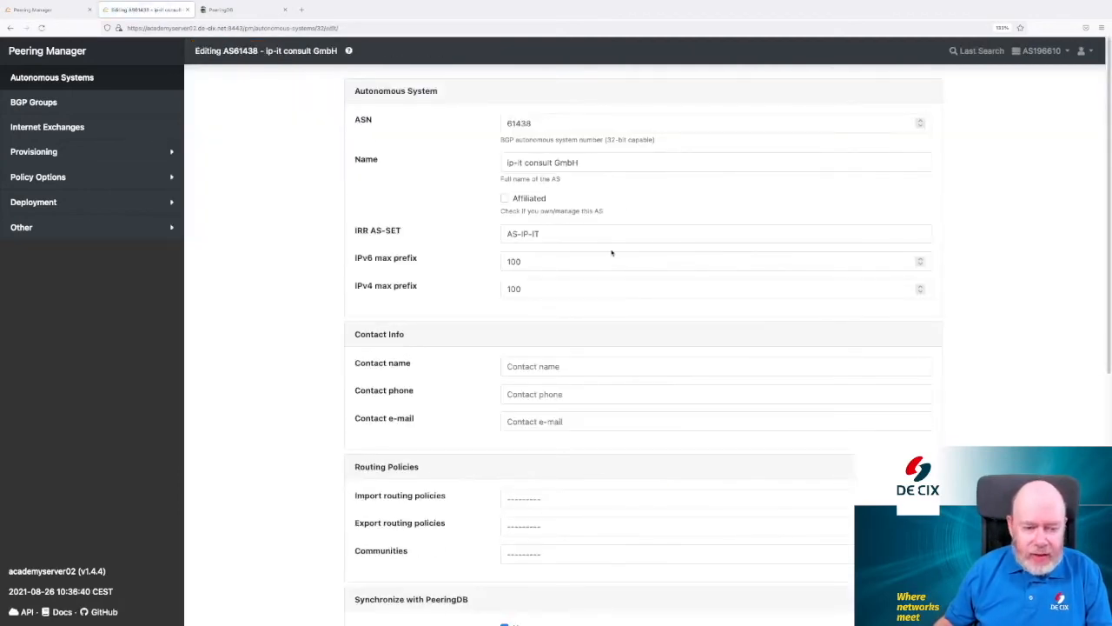
pyautogui.scroll(-3)
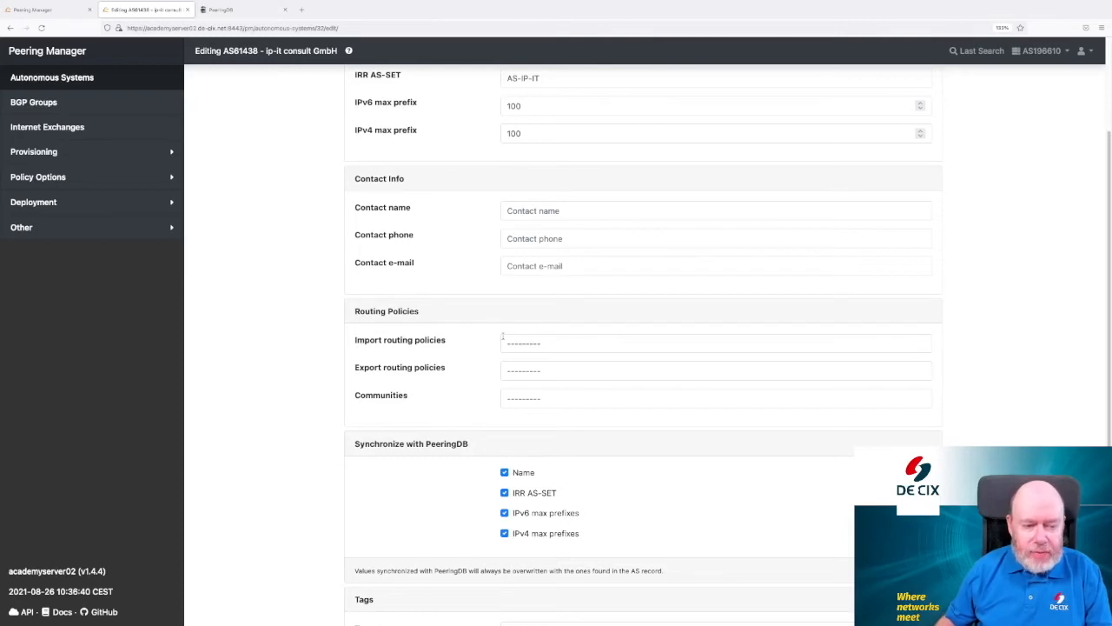
pyautogui.moveTo(425, 318)
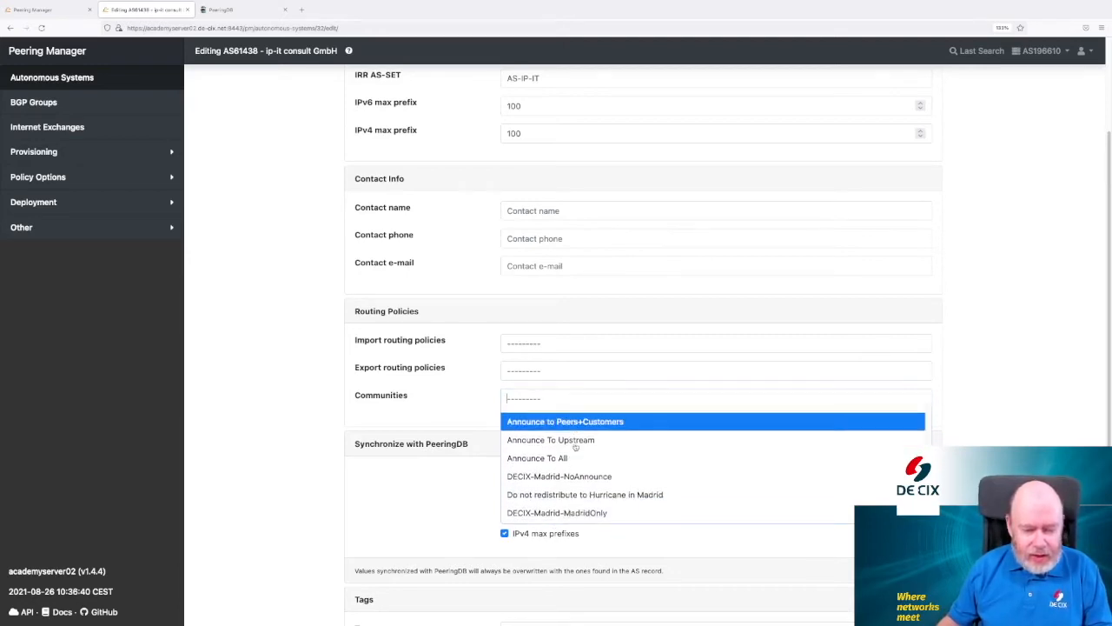
pyautogui.scroll(-3)
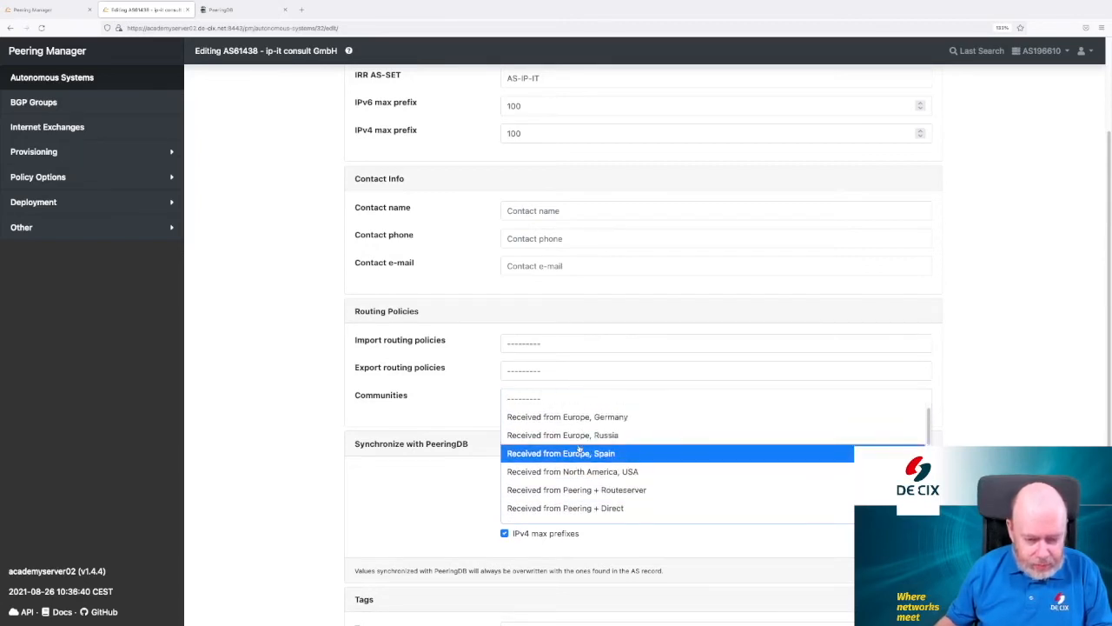
pyautogui.click(567, 416)
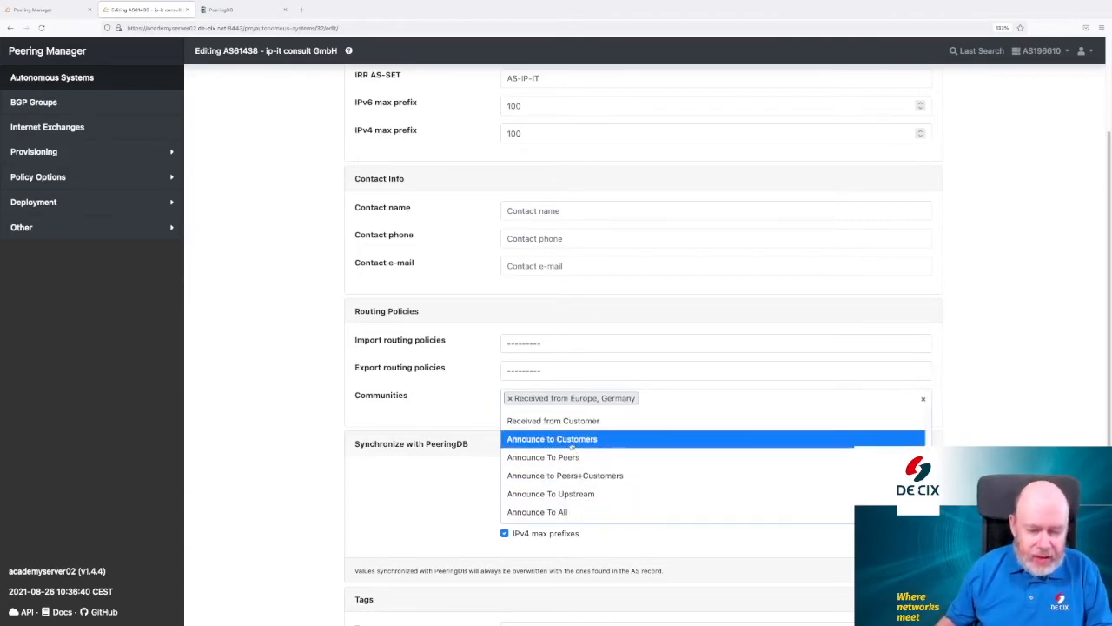
pyautogui.click(552, 439)
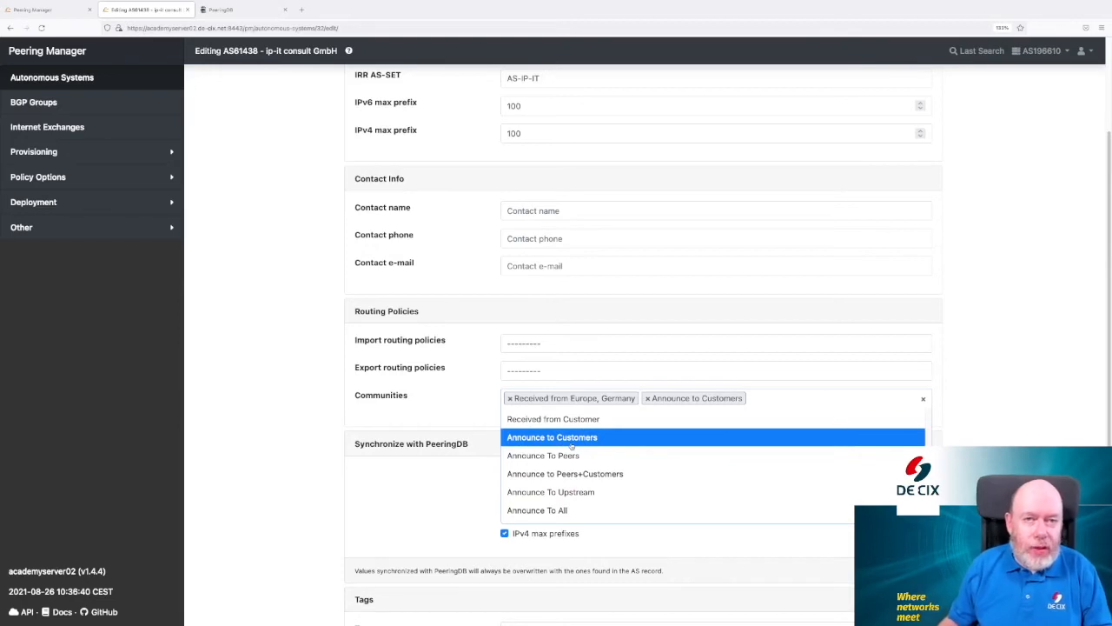
pyautogui.moveTo(451, 415)
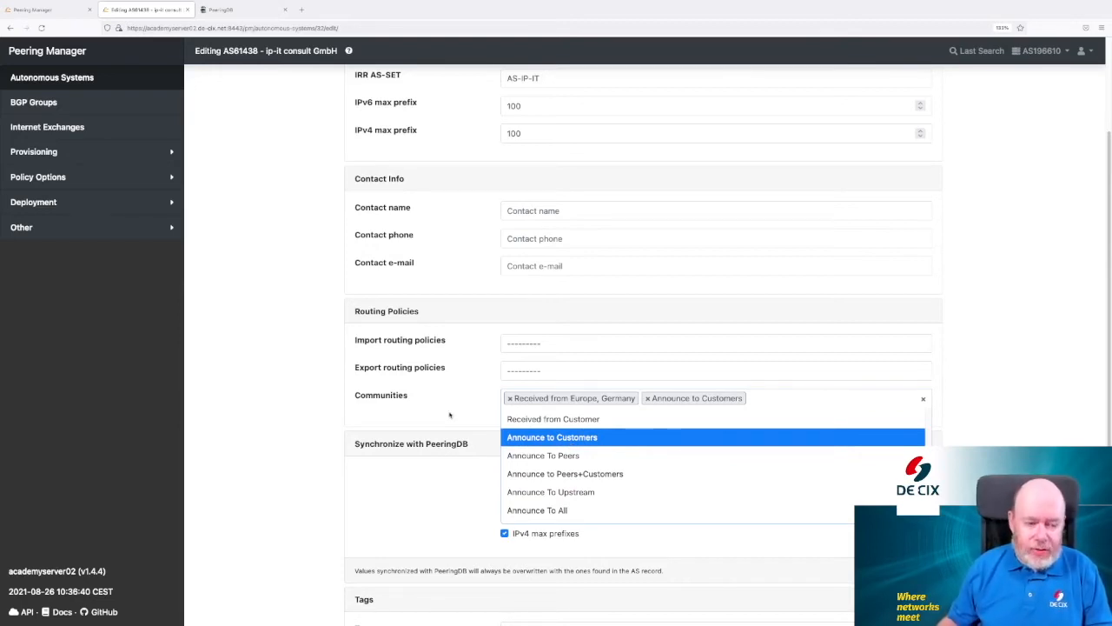
# Step: Add the Filter Prefixes and soft-reconfiguration tags to AS61438 and save
pyautogui.scroll(-3)
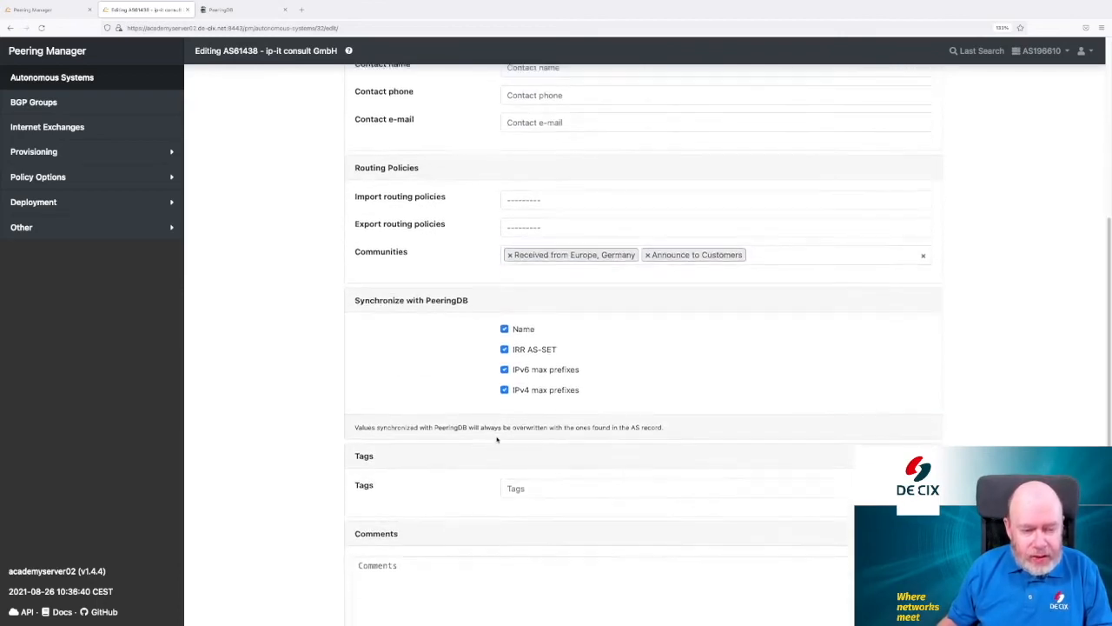
pyautogui.scroll(-3)
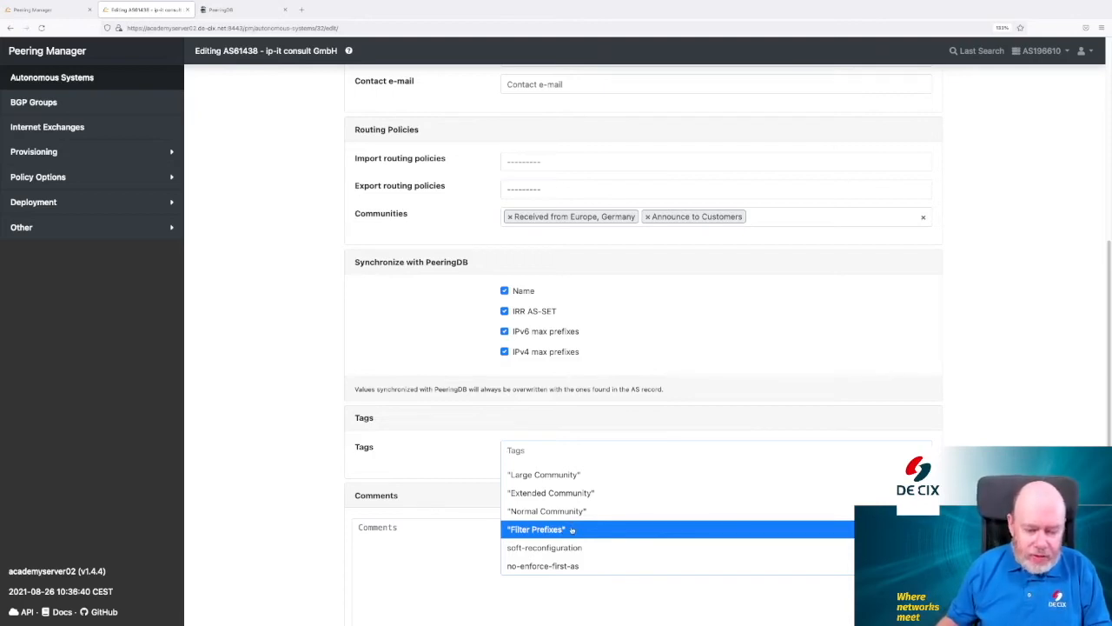
pyautogui.click(536, 530)
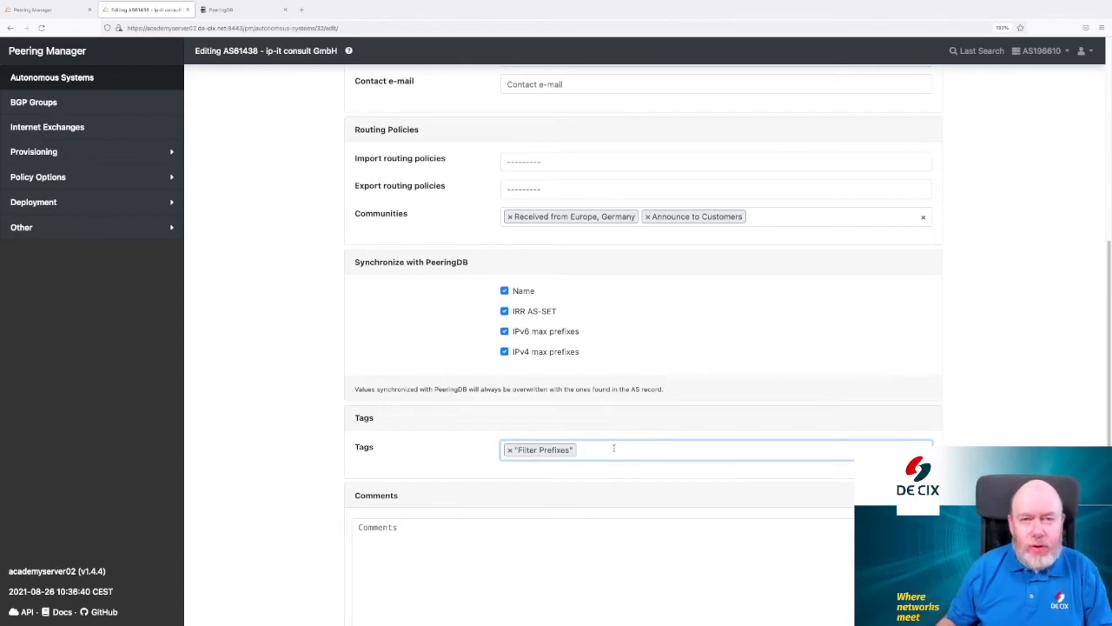
pyautogui.click(609, 449)
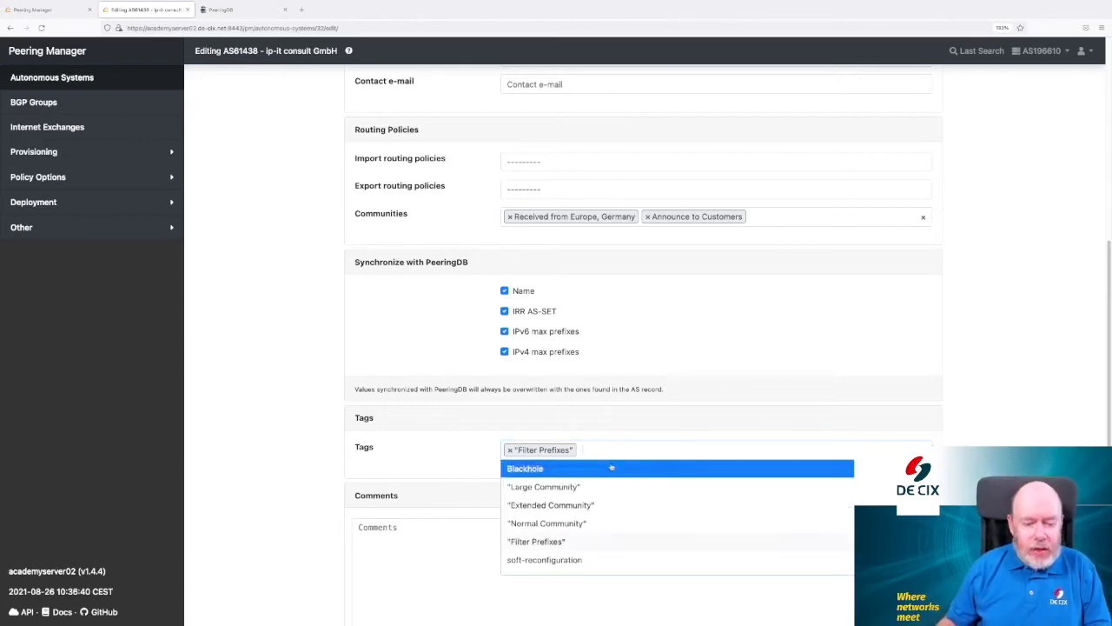
pyautogui.click(544, 559)
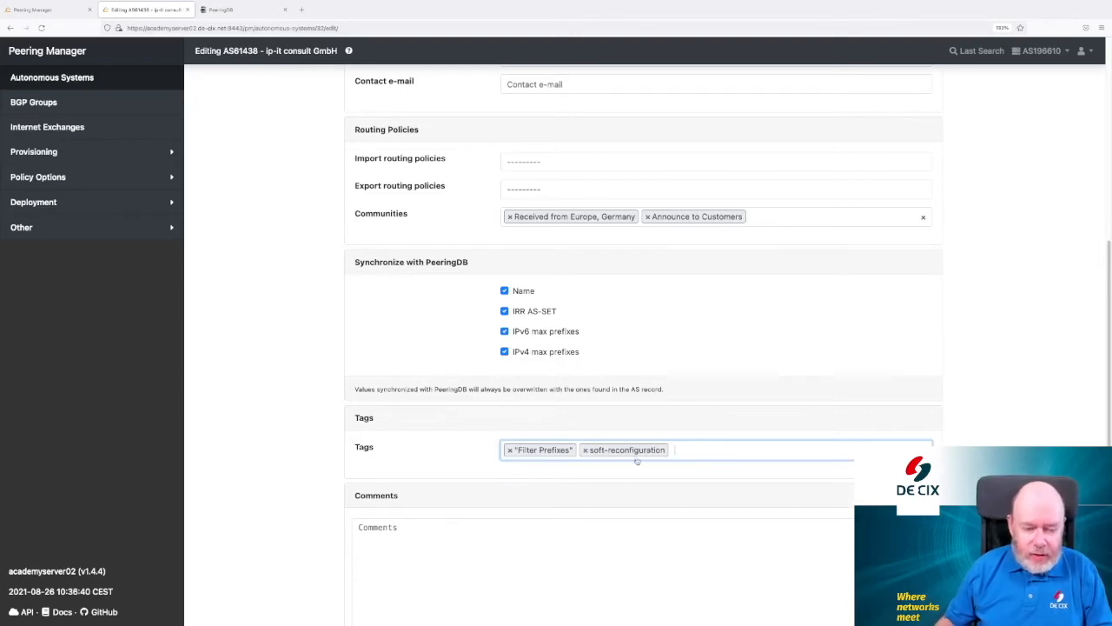
pyautogui.moveTo(412, 433)
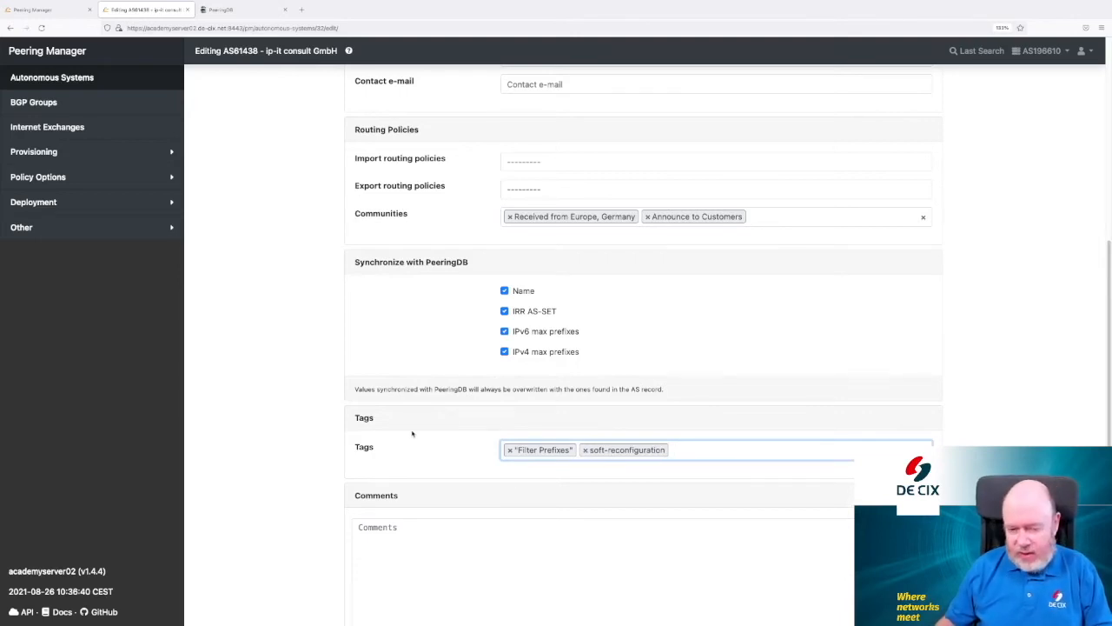
pyautogui.scroll(-3)
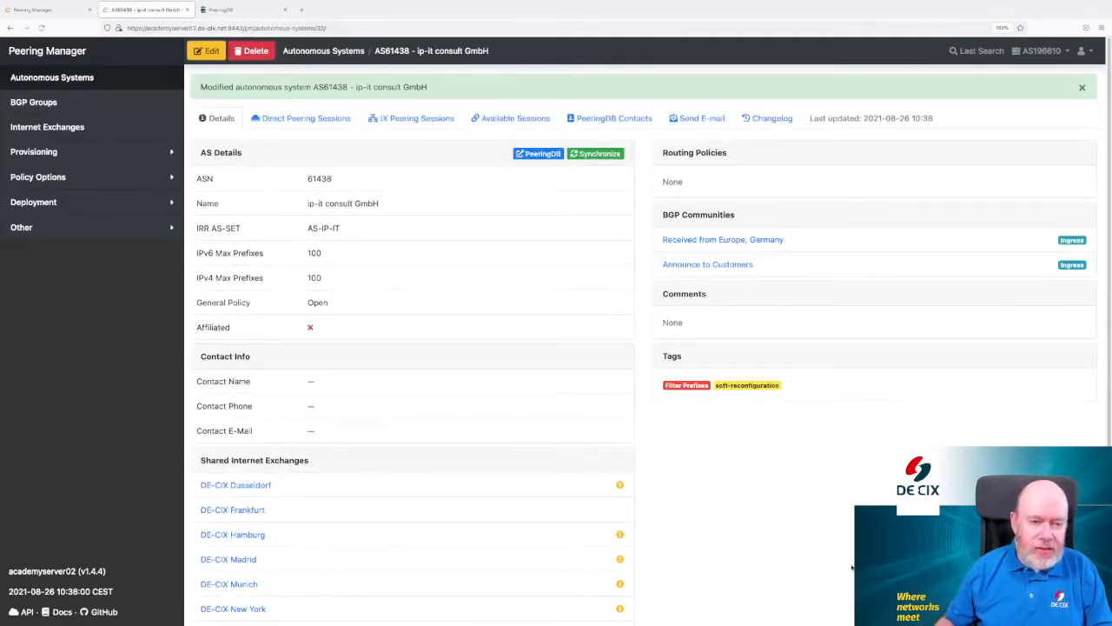
pyautogui.moveTo(457, 465)
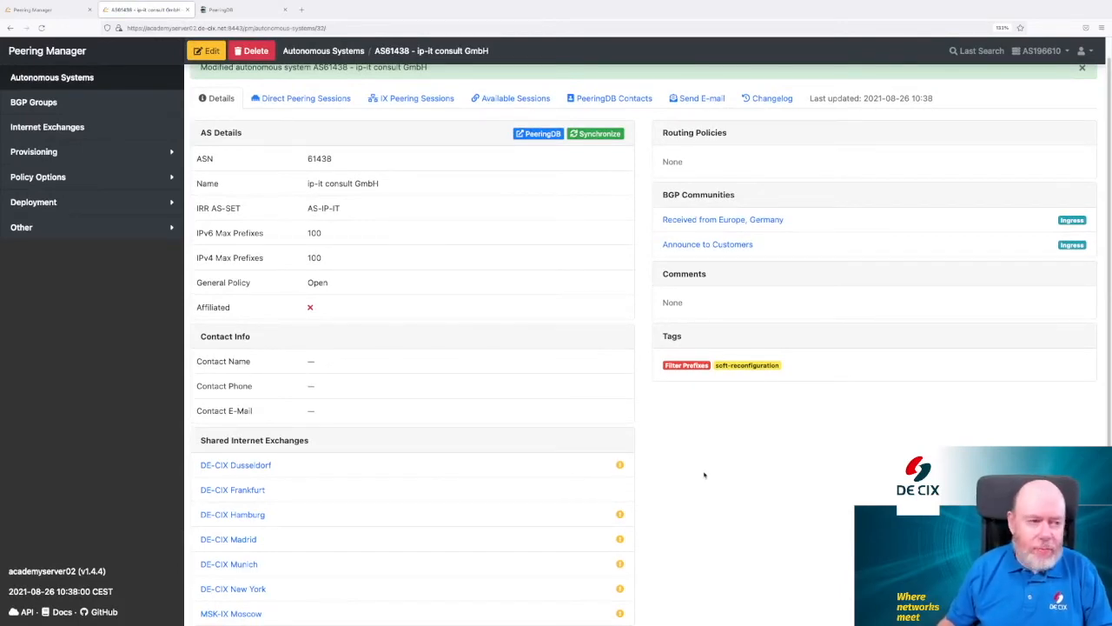
pyautogui.moveTo(684, 475)
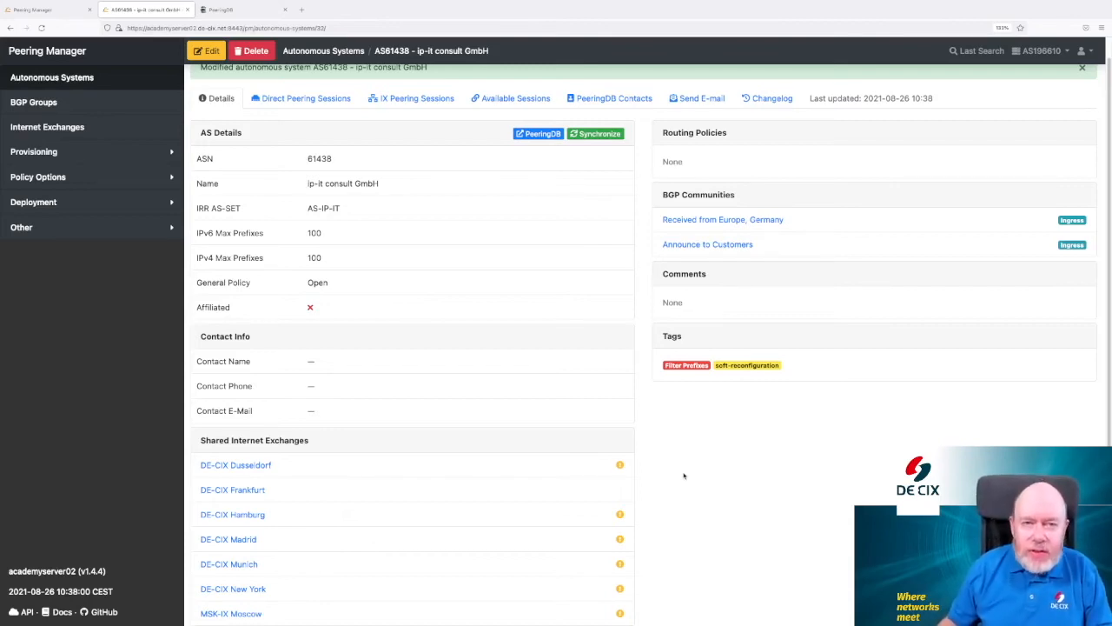
pyautogui.moveTo(671, 477)
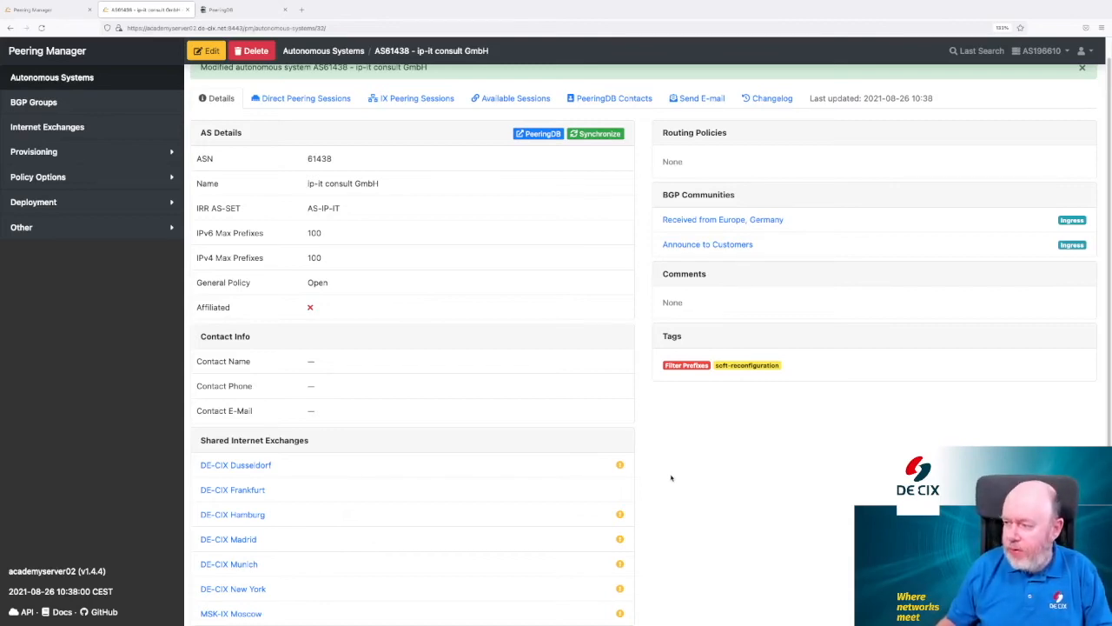
pyautogui.moveTo(690, 477)
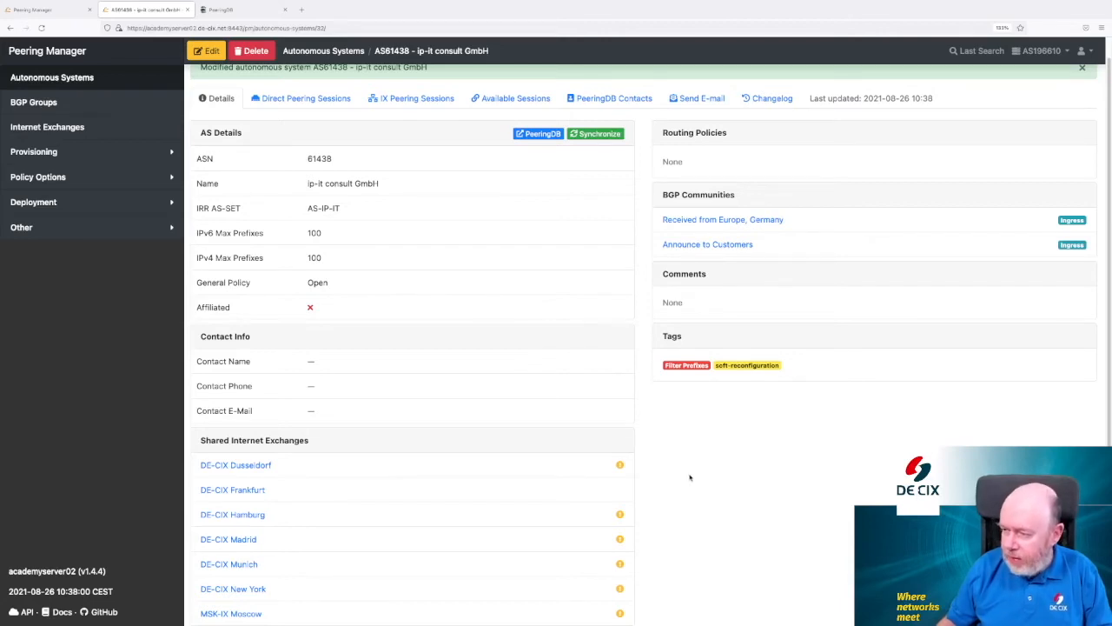
# Step: Open Academy Router 1's Configuration tab and review its route-policies and large-community sets
pyautogui.click(33, 201)
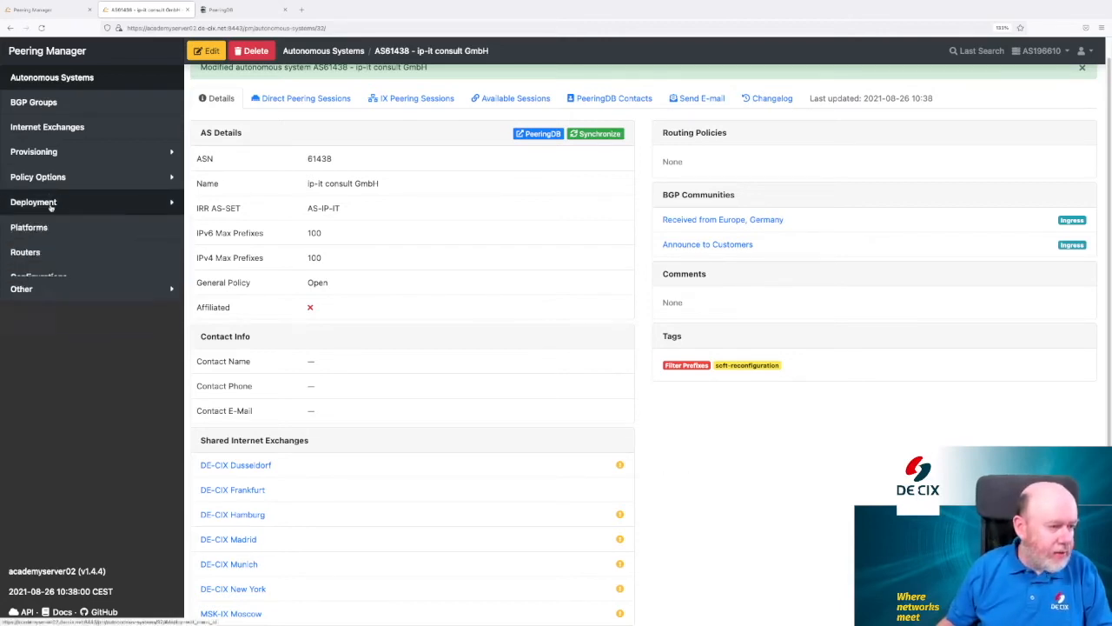
pyautogui.click(25, 251)
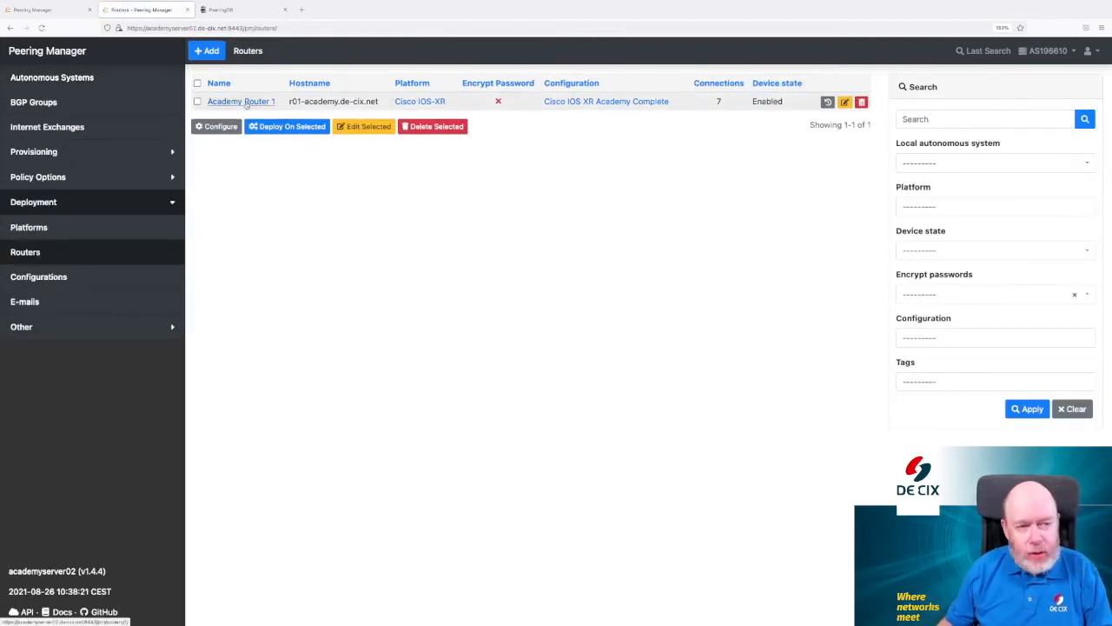
pyautogui.click(240, 101)
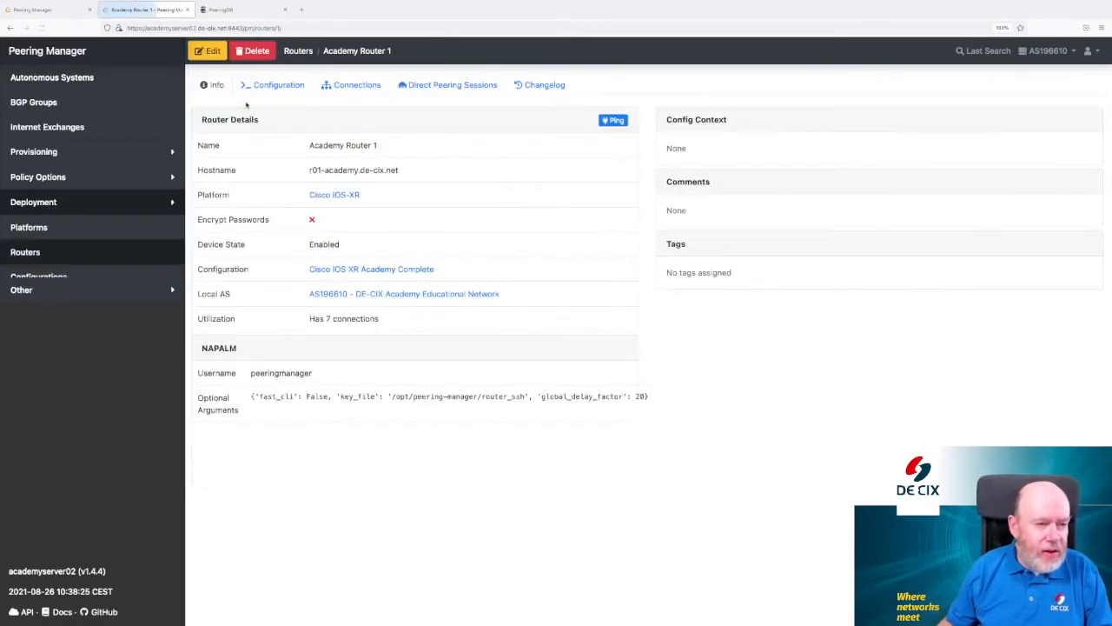
pyautogui.click(33, 201)
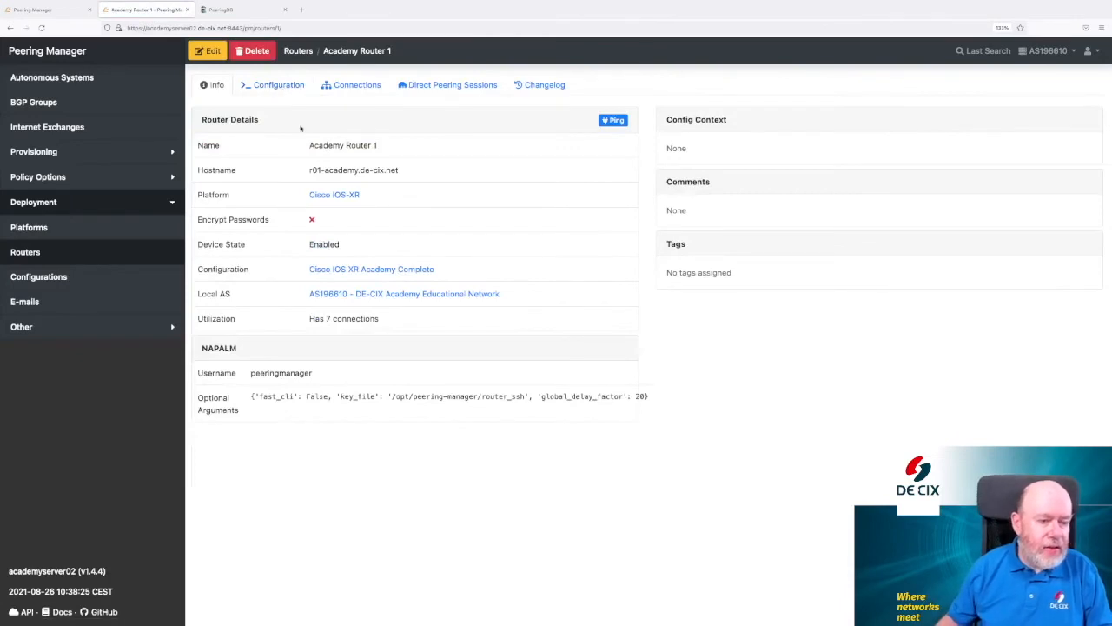
pyautogui.click(278, 84)
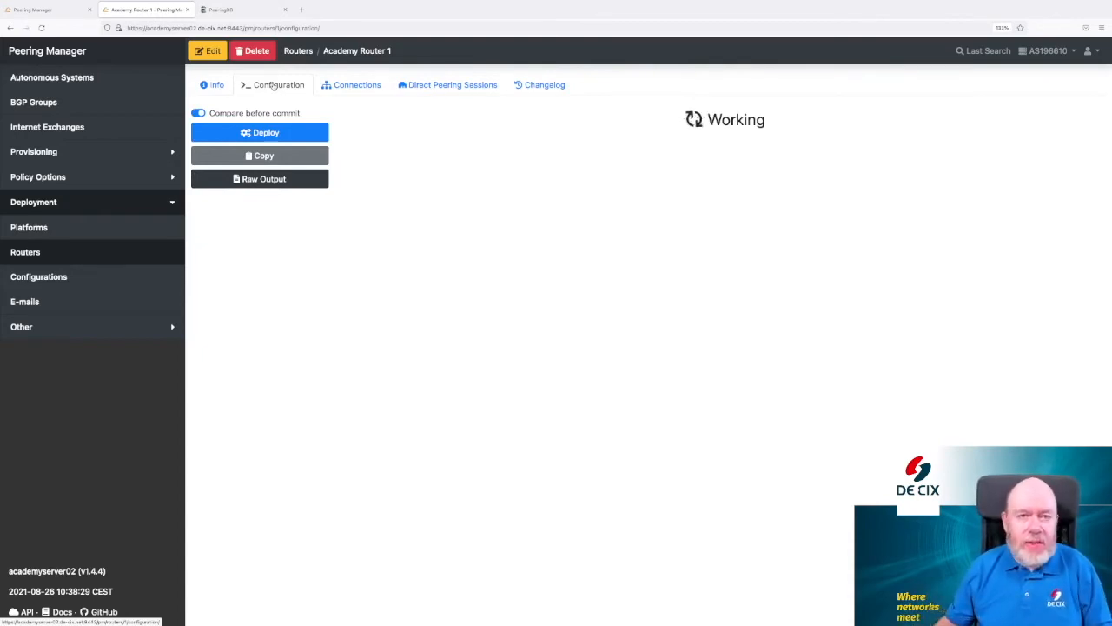
pyautogui.moveTo(436, 128)
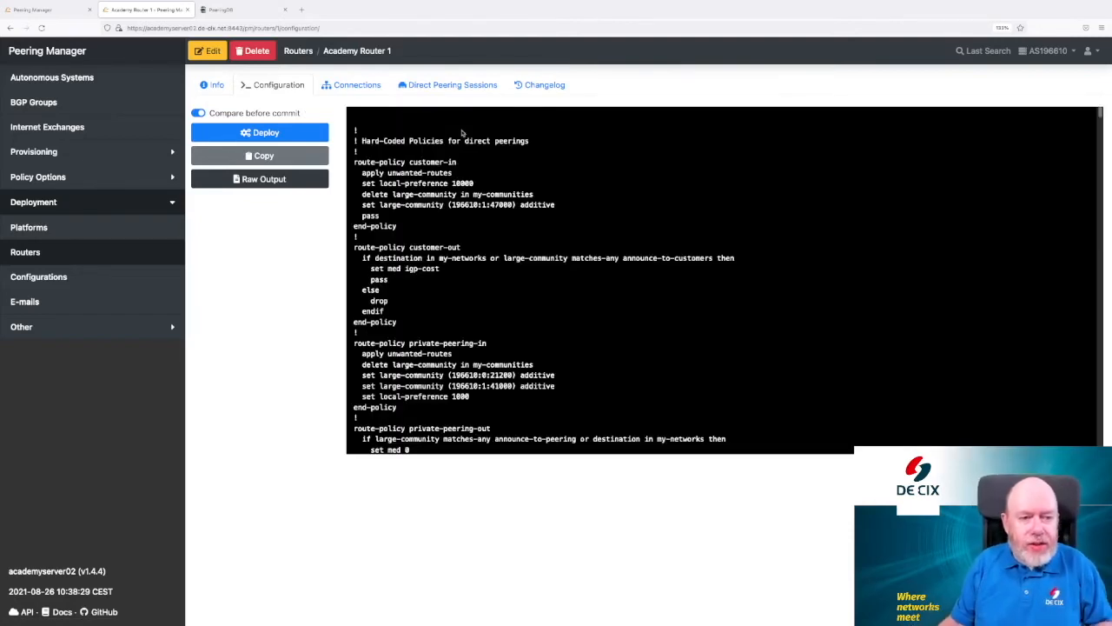
pyautogui.scroll(-3)
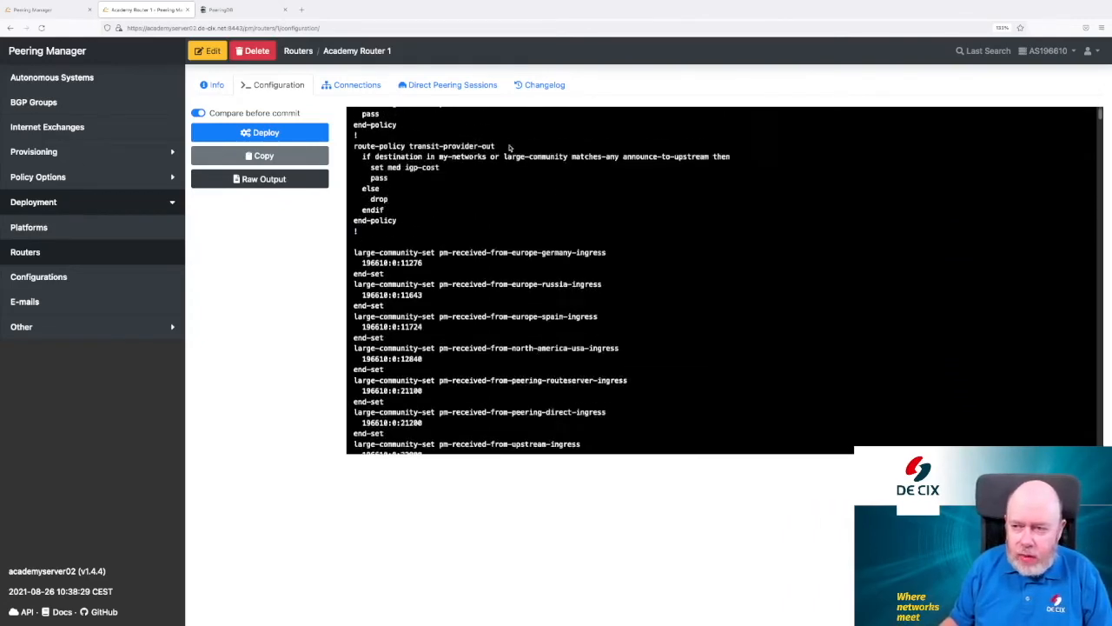
pyautogui.scroll(-3)
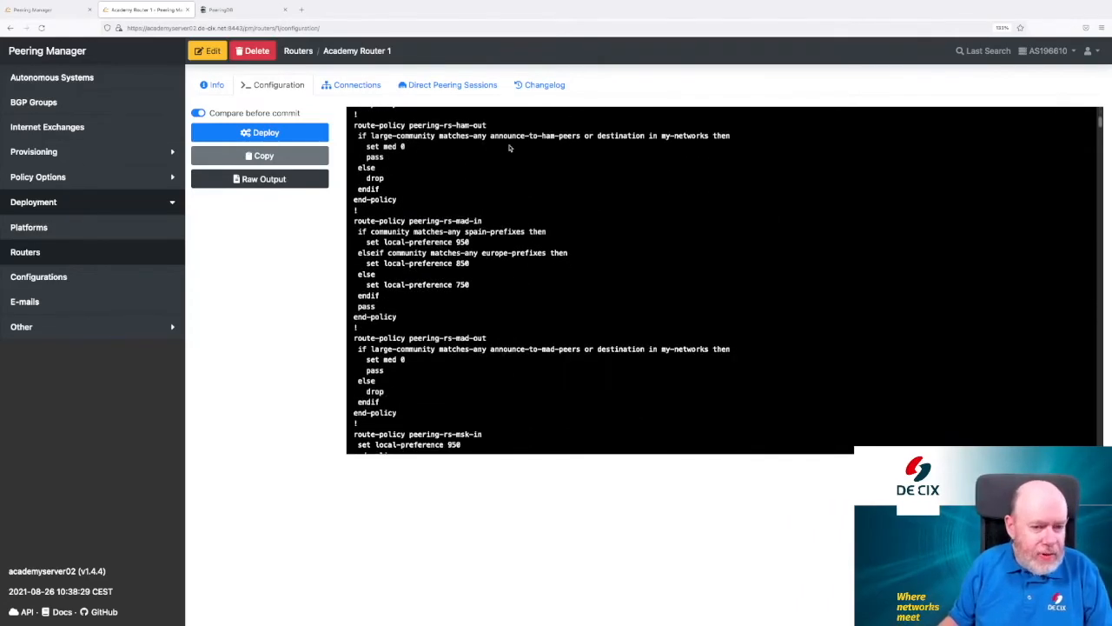
pyautogui.scroll(-3)
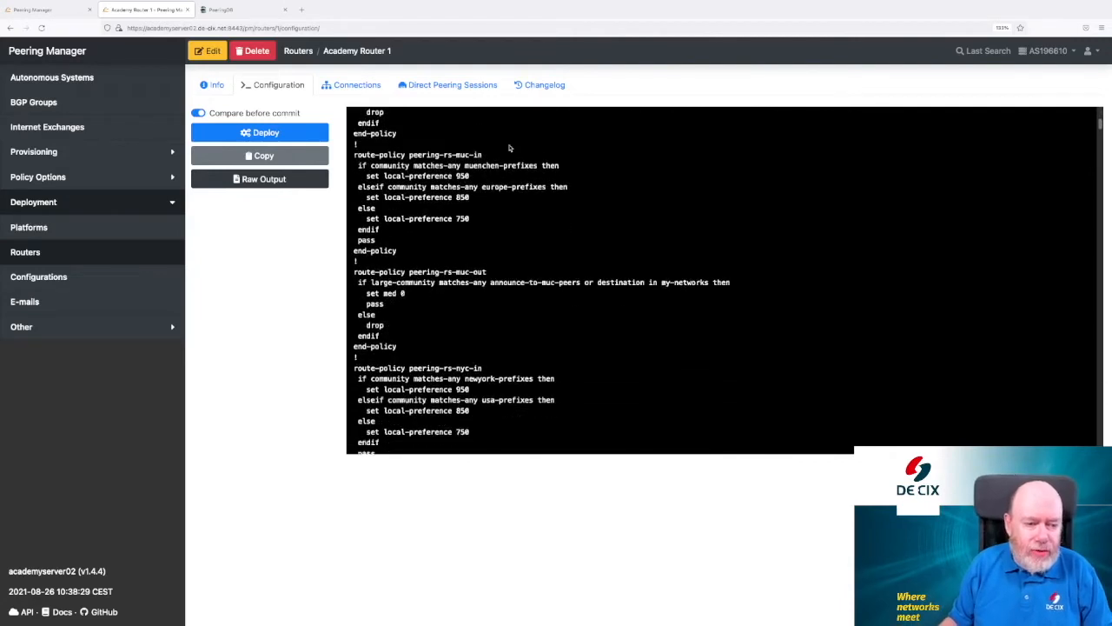
pyautogui.scroll(-3)
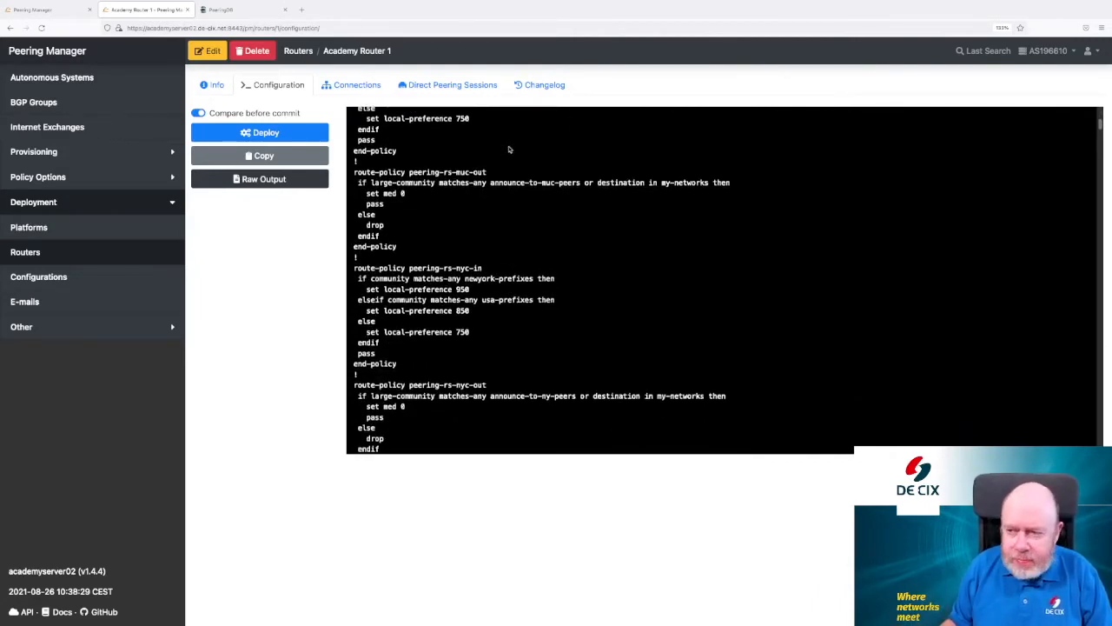
pyautogui.moveTo(502, 162)
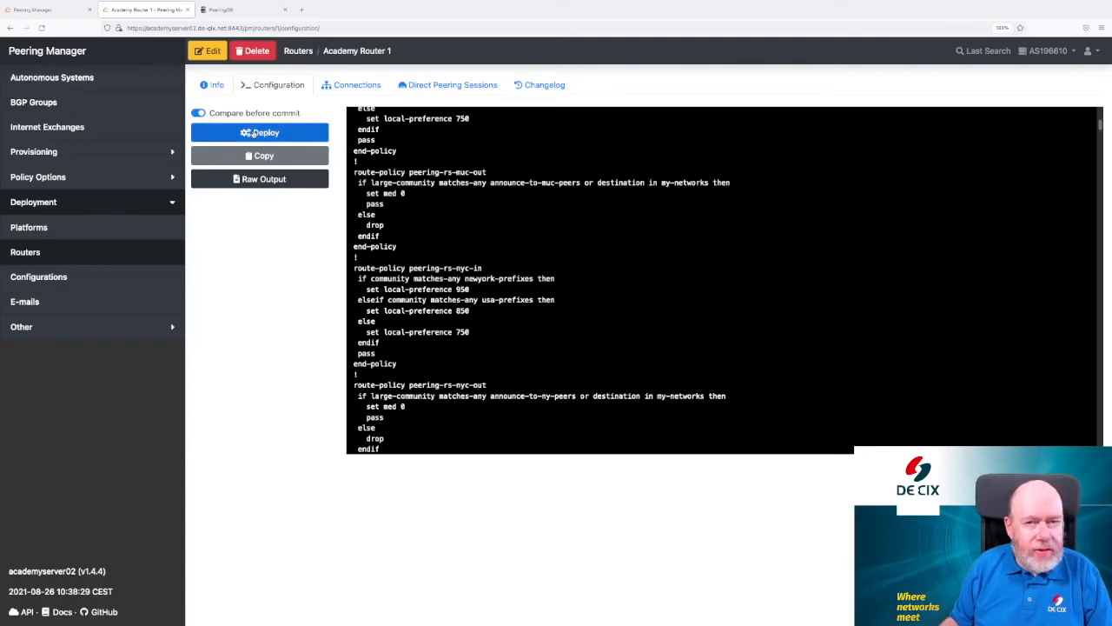
# Step: Review Academy Router 1's AS61438 configuration diff, commit it, and close the preview
pyautogui.click(260, 132)
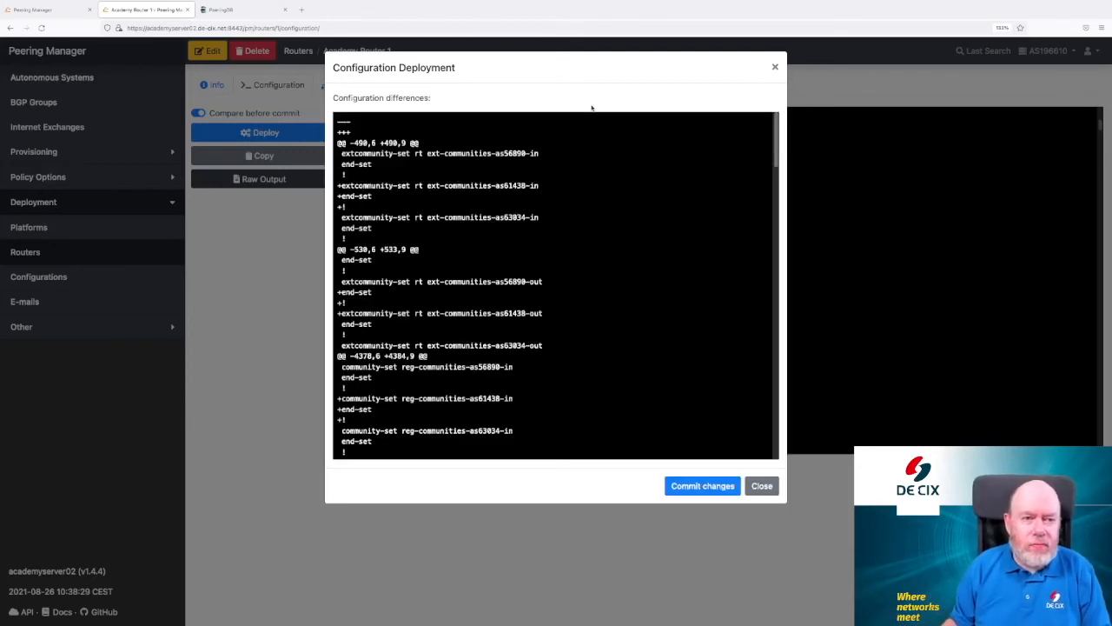
pyautogui.moveTo(557, 366)
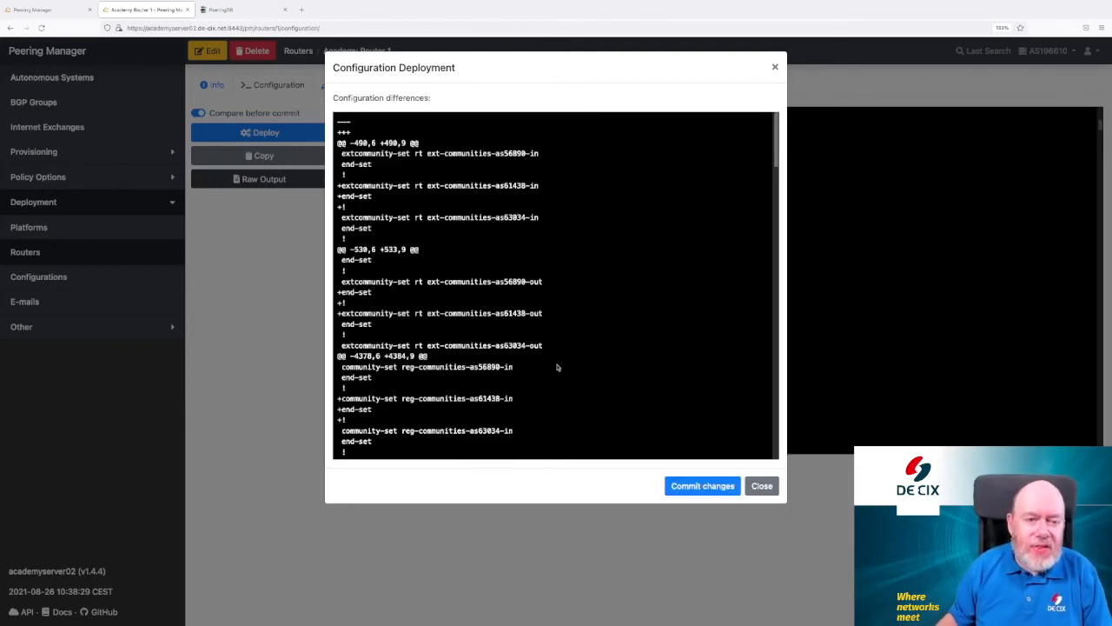
pyautogui.moveTo(513, 264)
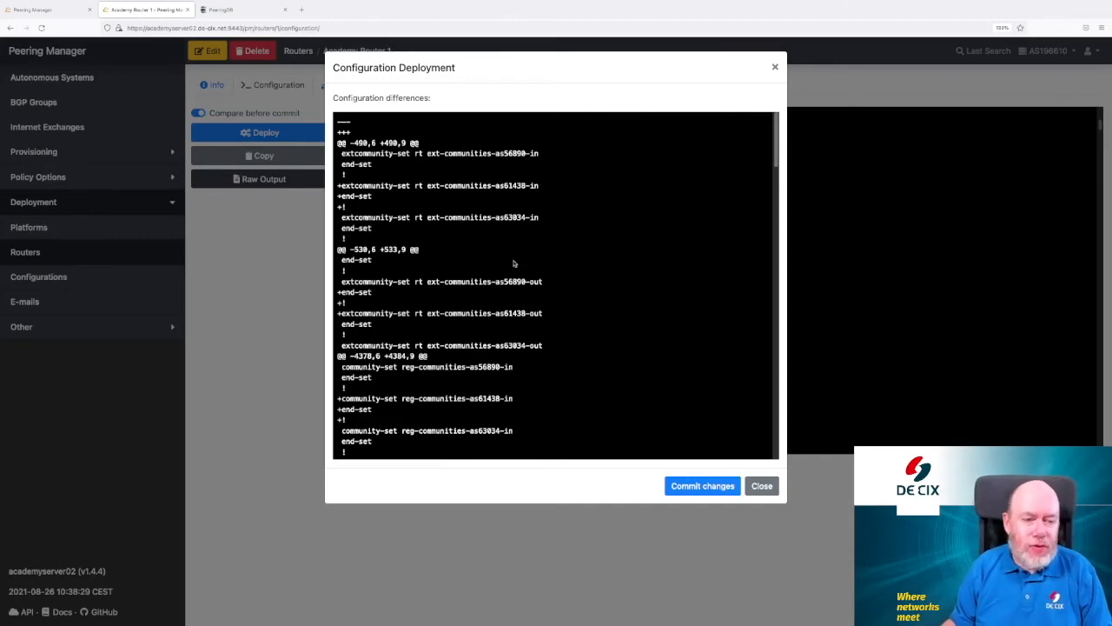
pyautogui.moveTo(564, 267)
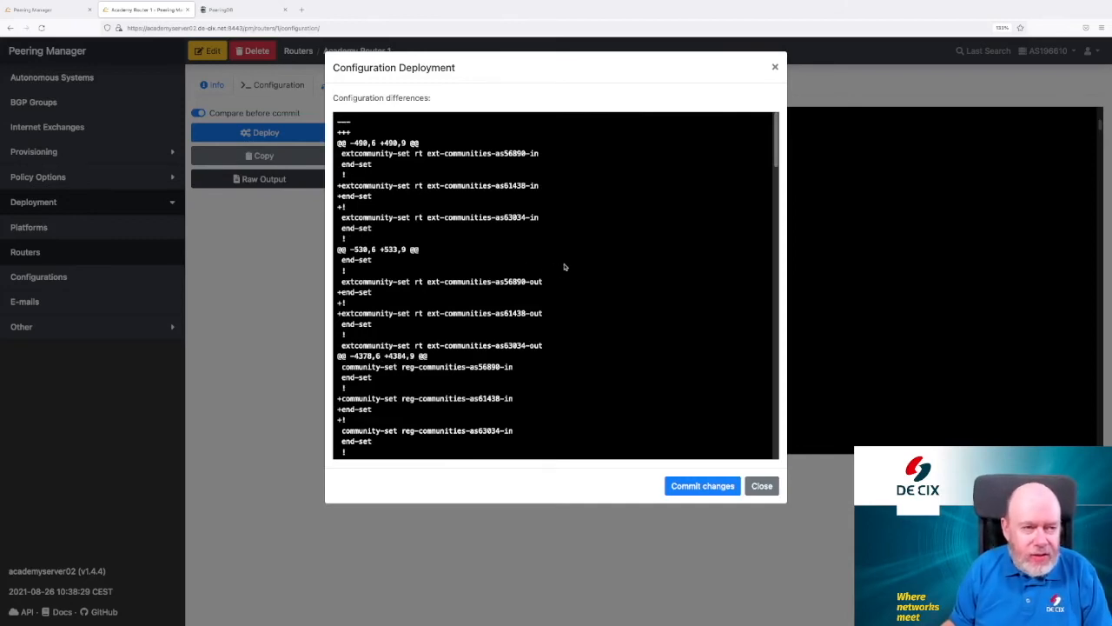
pyautogui.scroll(-3)
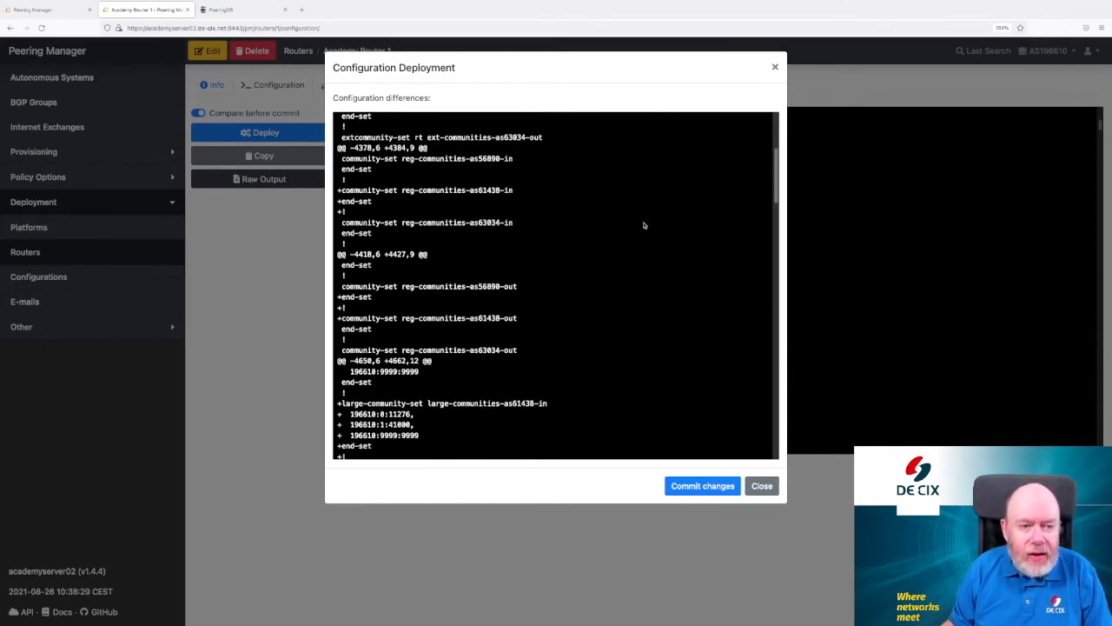
pyautogui.scroll(-3)
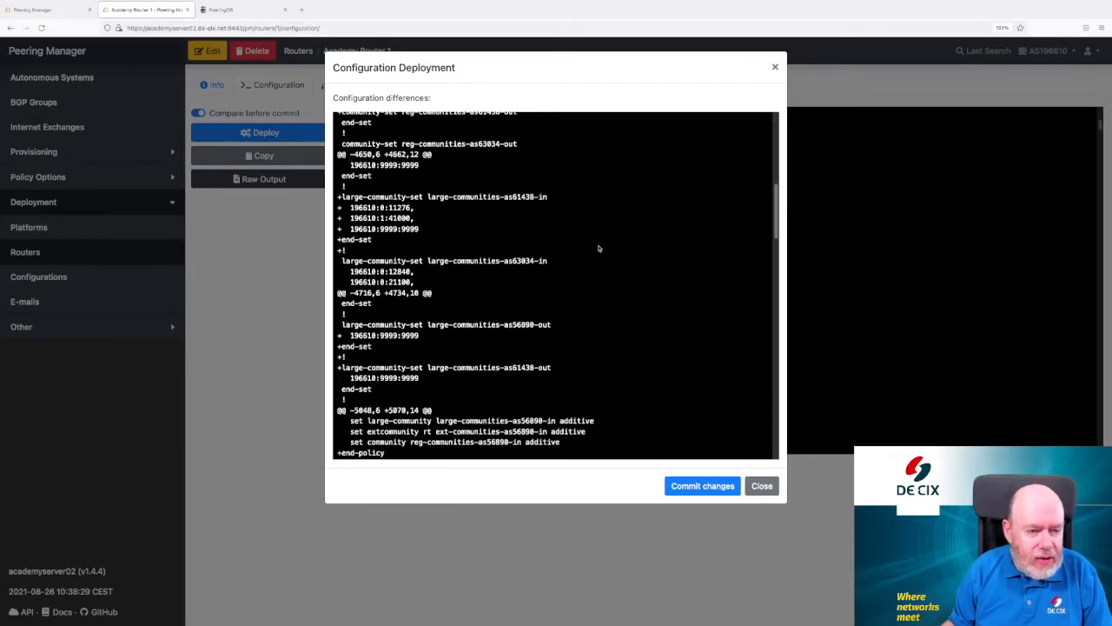
pyautogui.moveTo(502, 194)
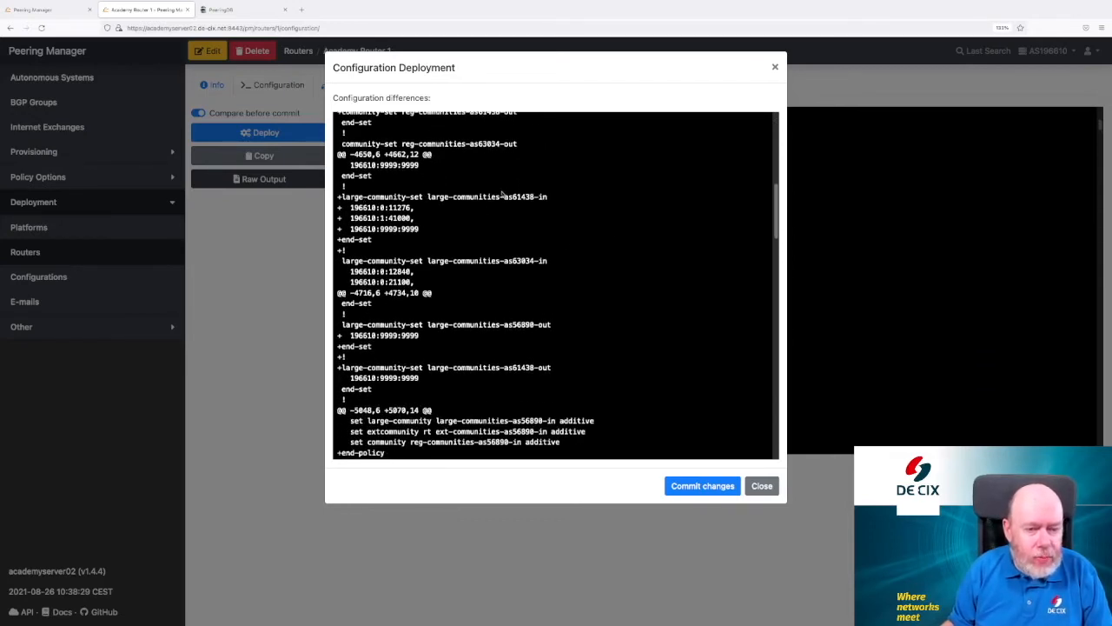
pyautogui.scroll(-3)
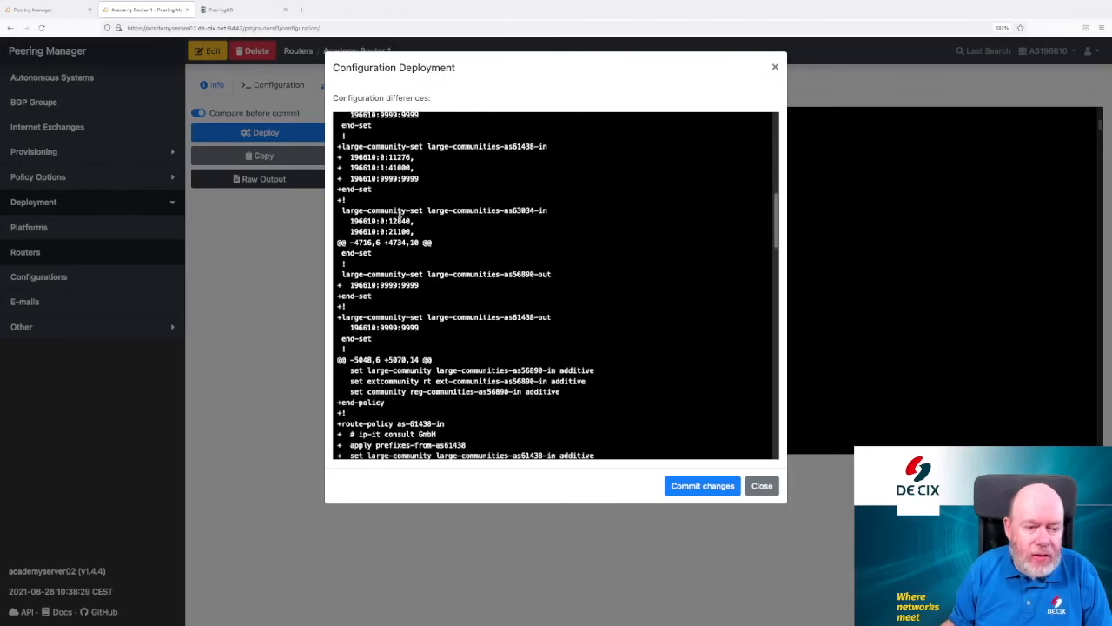
pyautogui.scroll(-3)
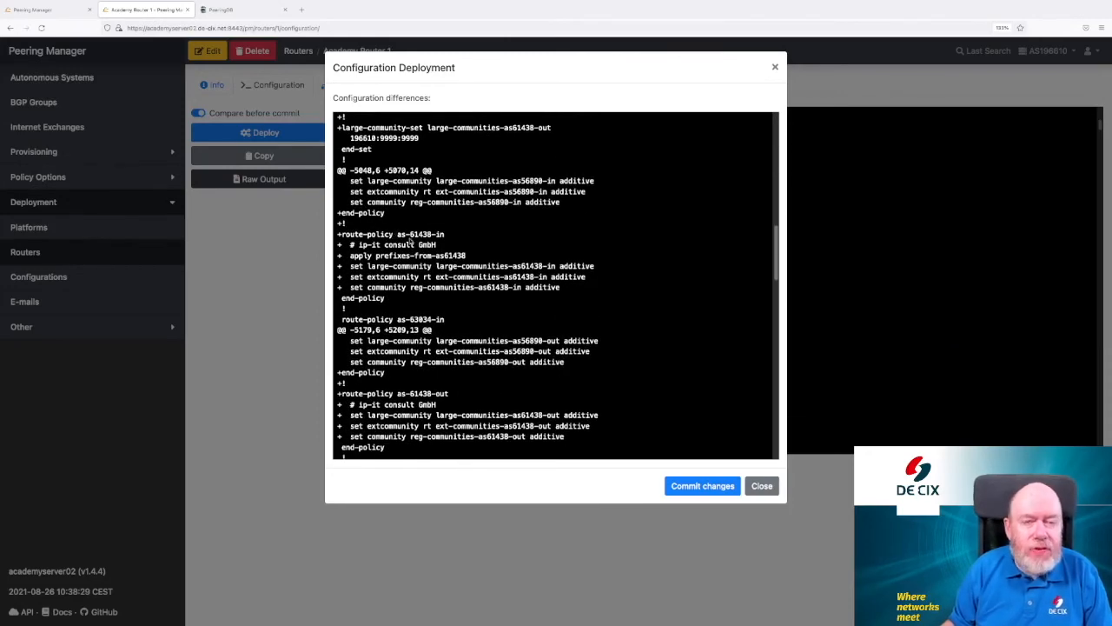
pyautogui.moveTo(426, 238)
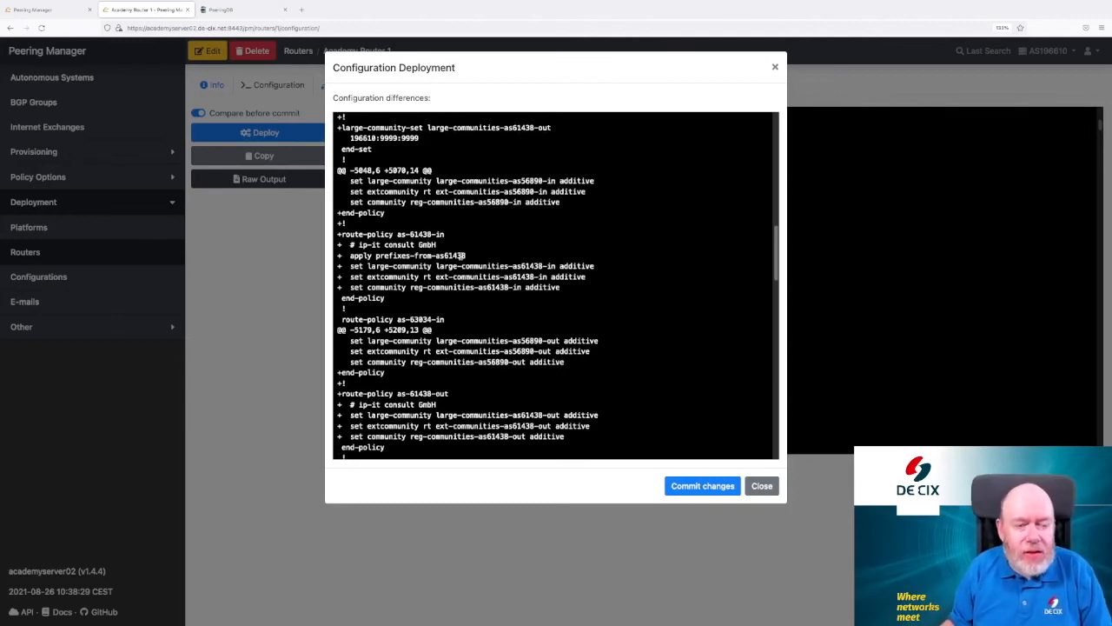
pyautogui.scroll(-3)
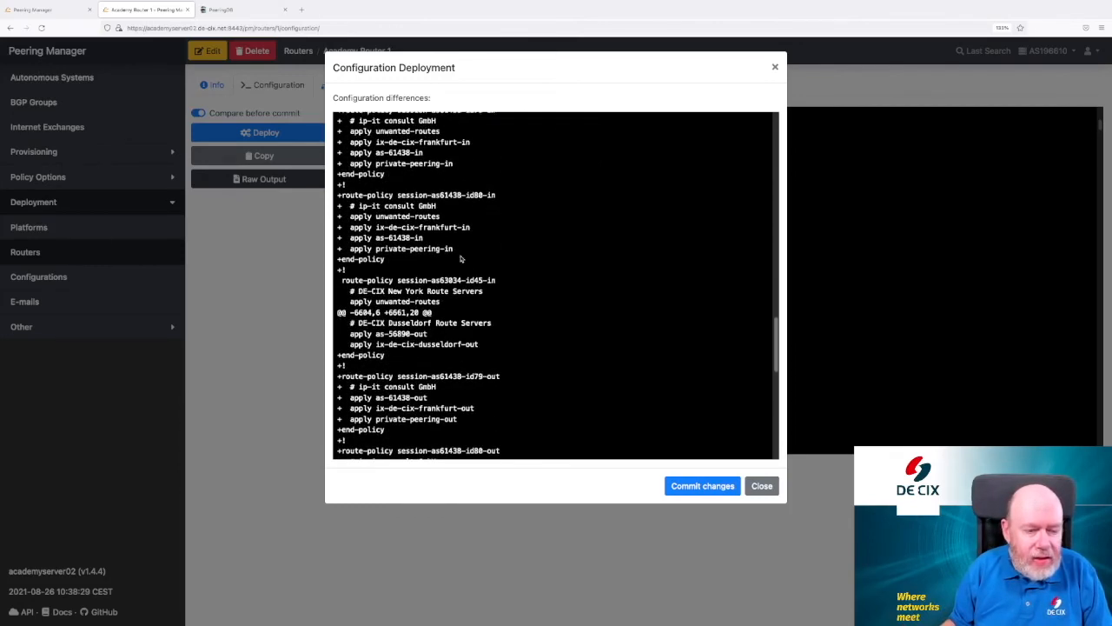
pyautogui.scroll(-3)
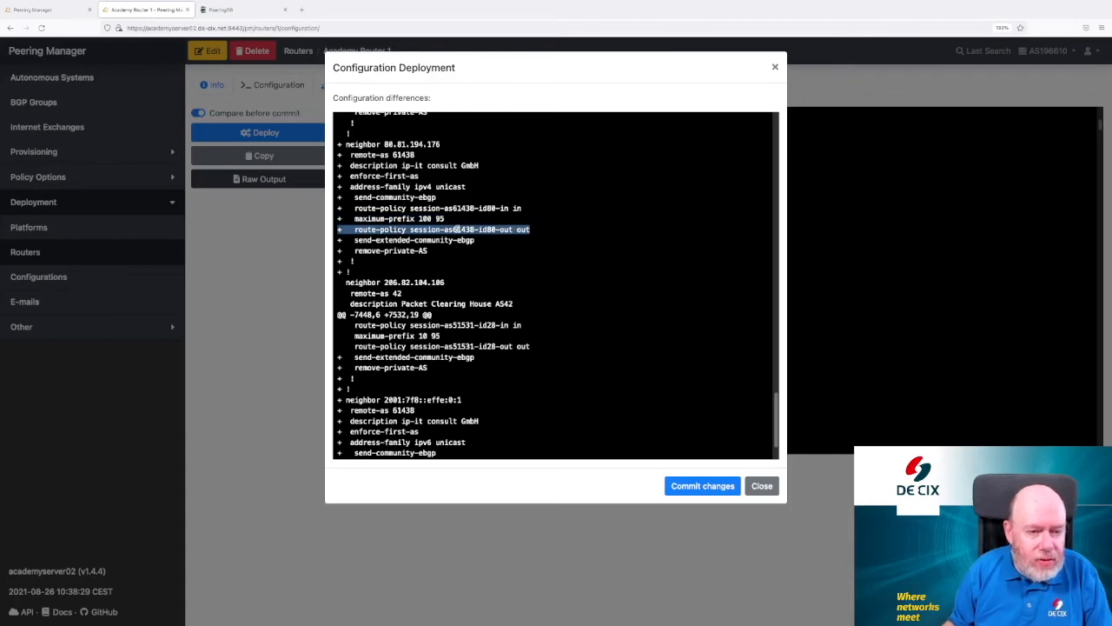
pyautogui.scroll(-3)
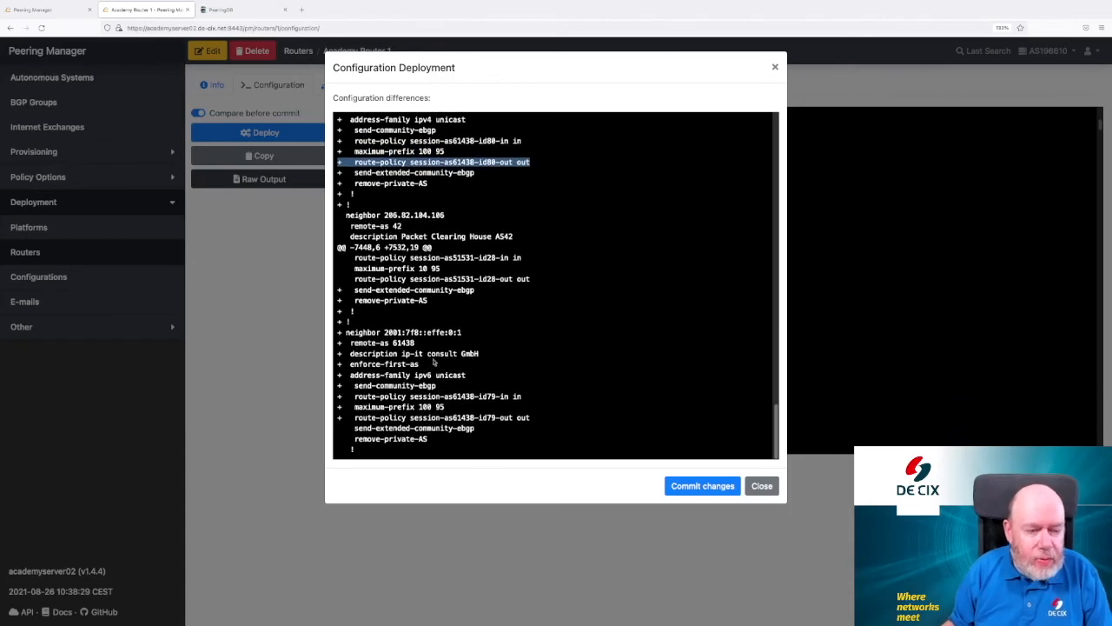
pyautogui.moveTo(430, 361)
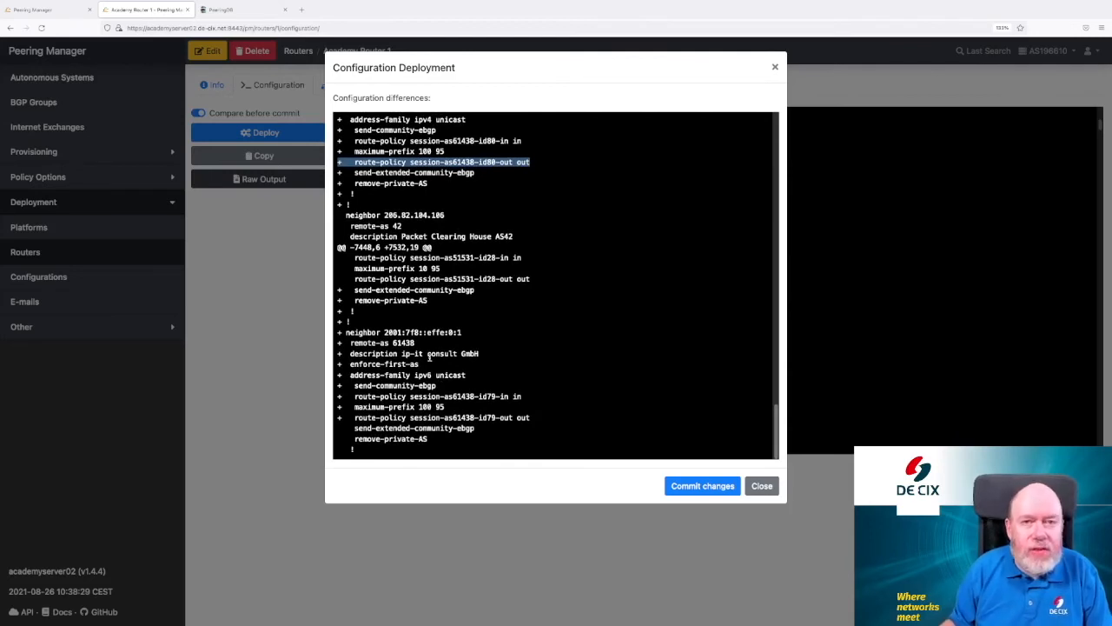
pyautogui.moveTo(613, 451)
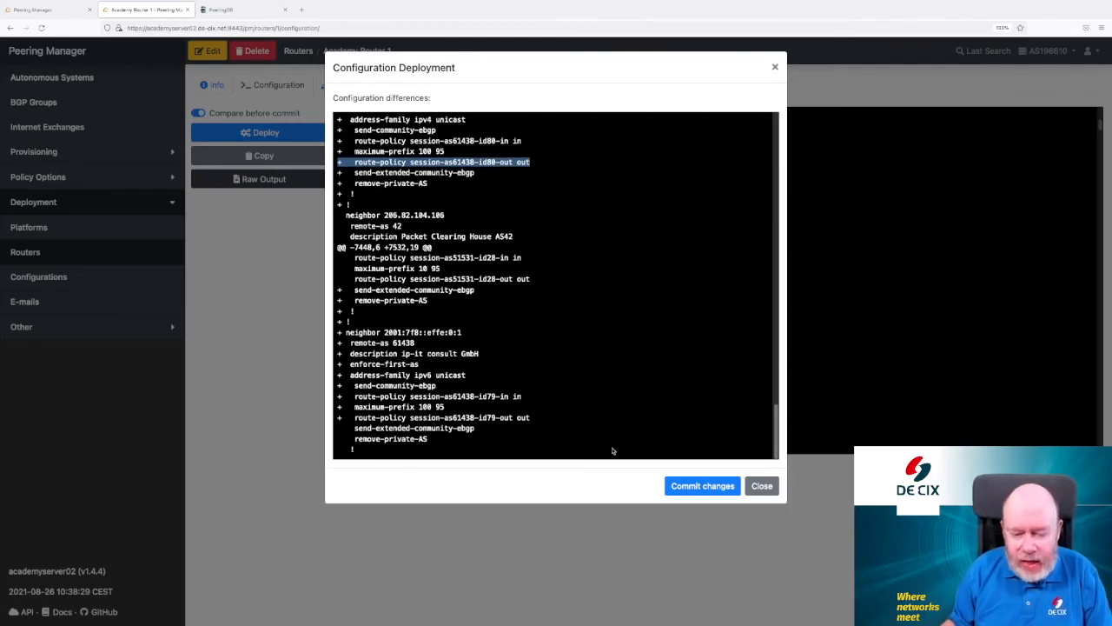
pyautogui.moveTo(598, 422)
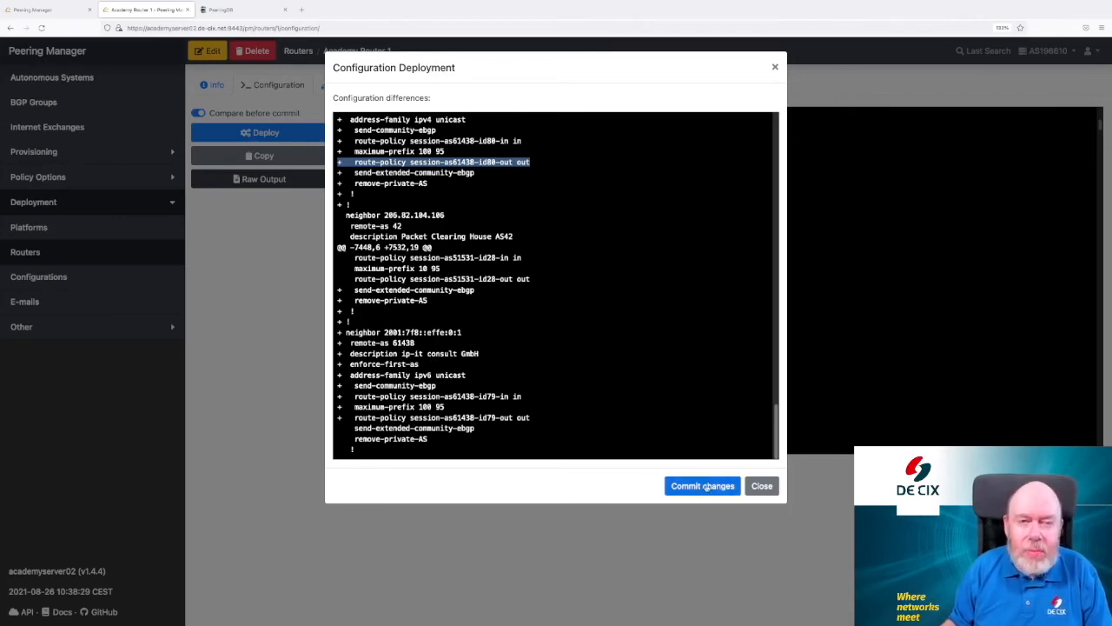
pyautogui.click(702, 485)
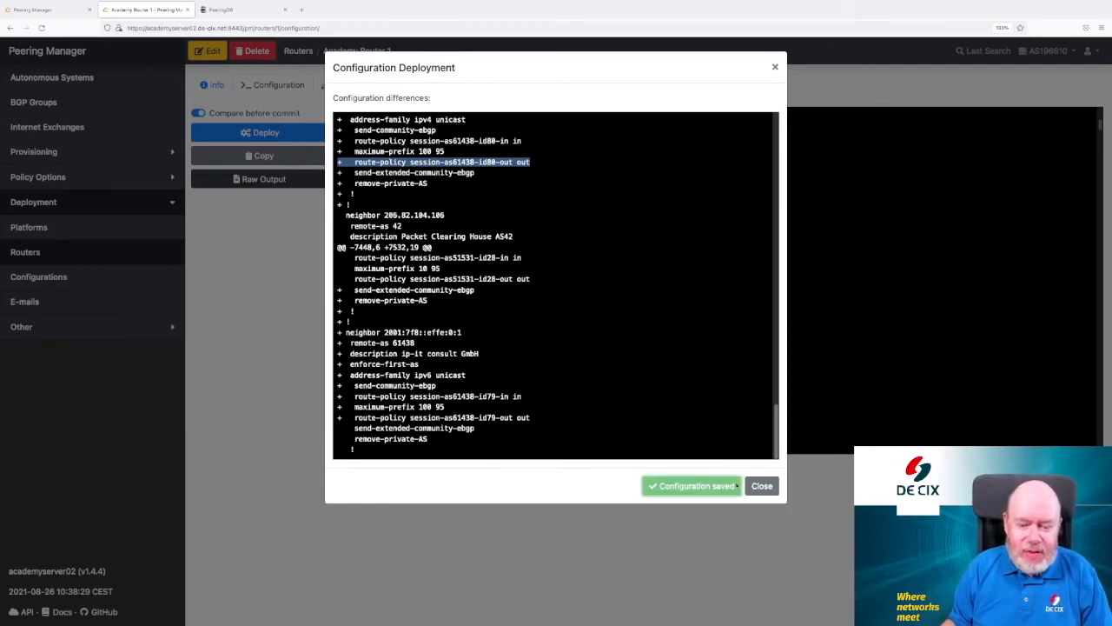
pyautogui.click(760, 484)
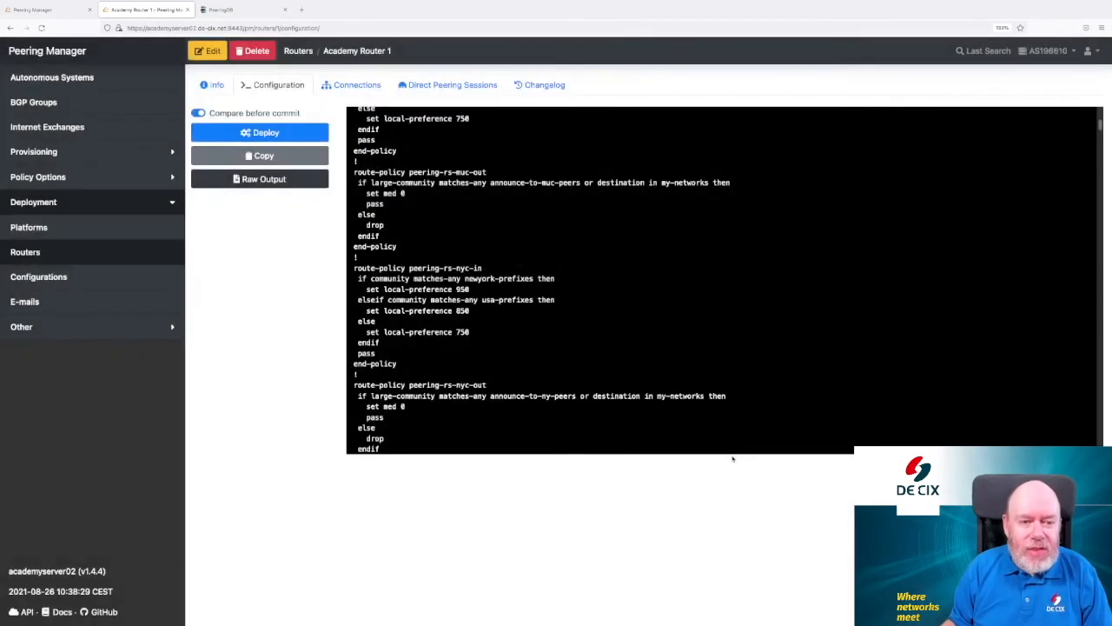
pyautogui.moveTo(673, 435)
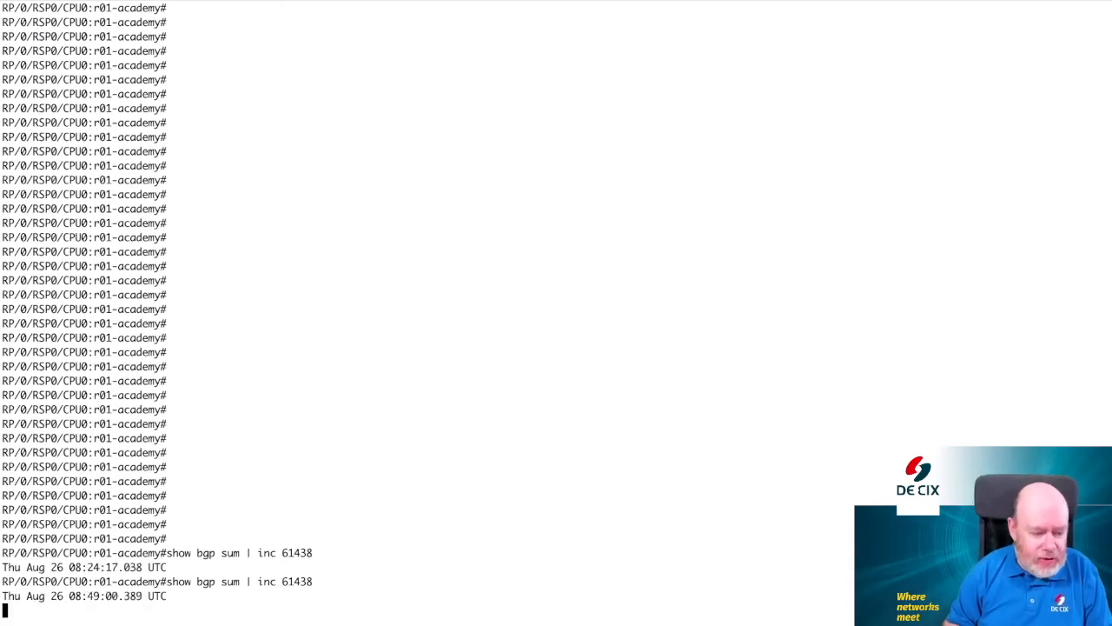
# Step: Rerun 'show bgp sum | inc 61438' on the IOS XR console
pyautogui.press('Return')
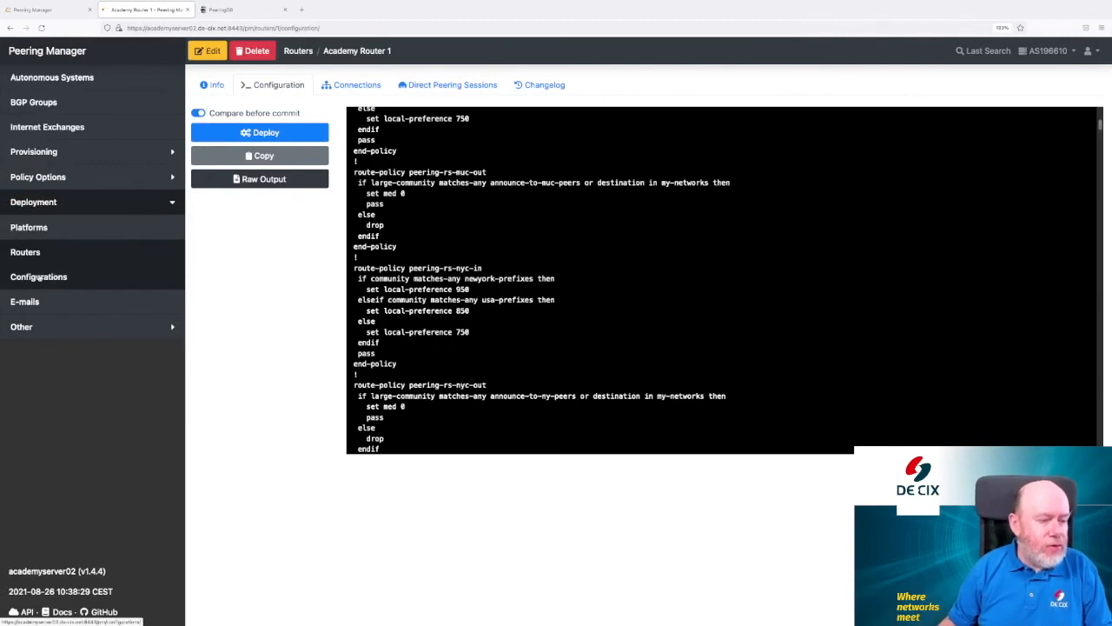
# Step: Open the Cisco IOS XR Academy Complete template from Deployment > Configurations
pyautogui.click(38, 277)
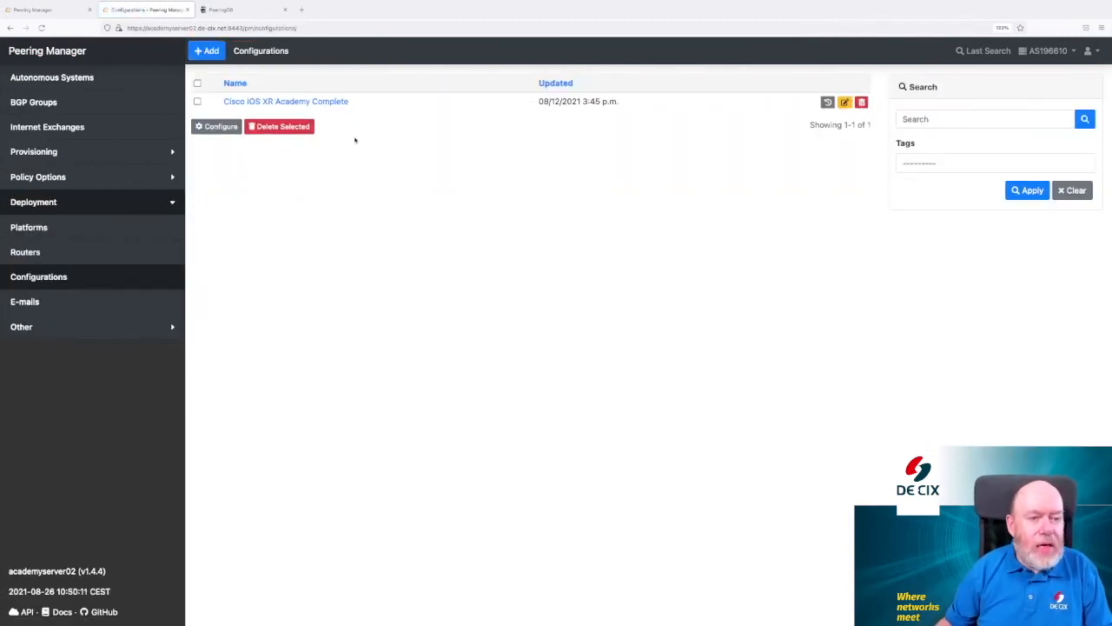
pyautogui.click(286, 101)
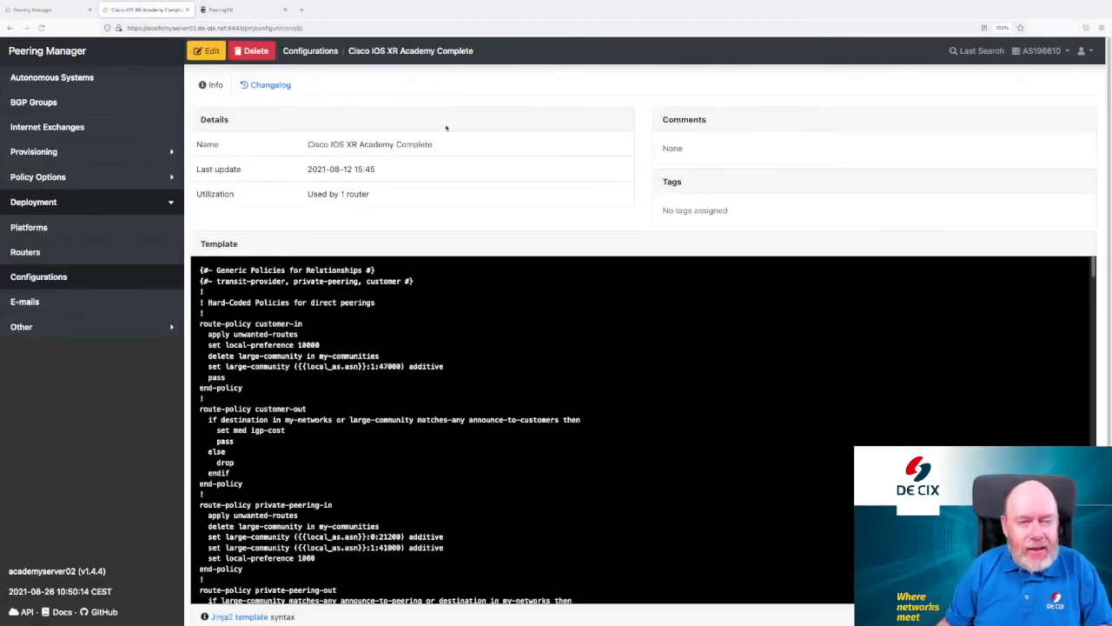